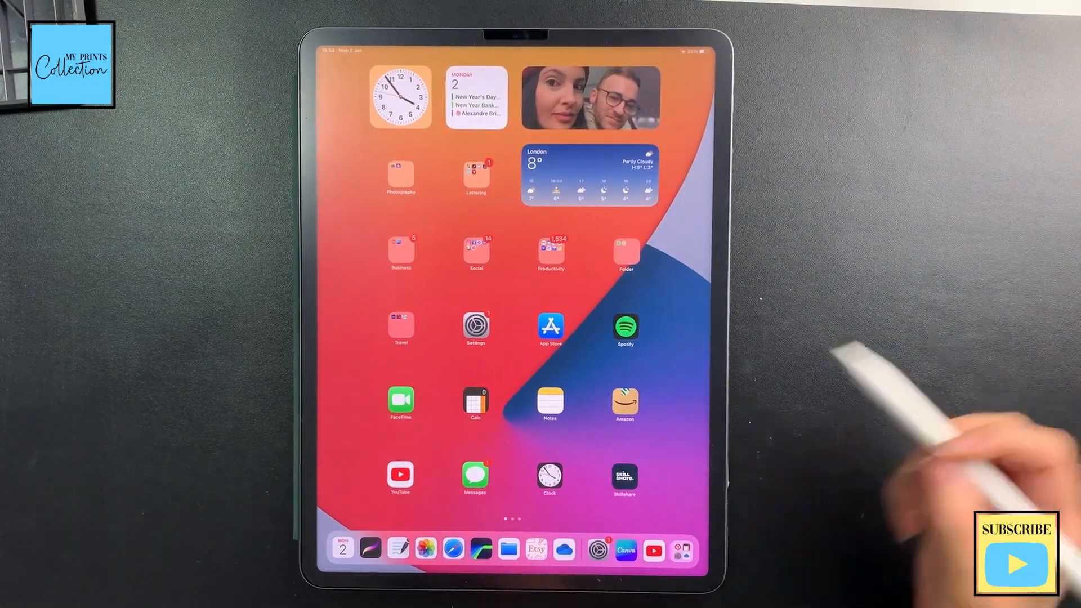
Launch Procreate and open the grey glitter texture canvas.
{"action": "left_click", "coordinate": [372, 548]}
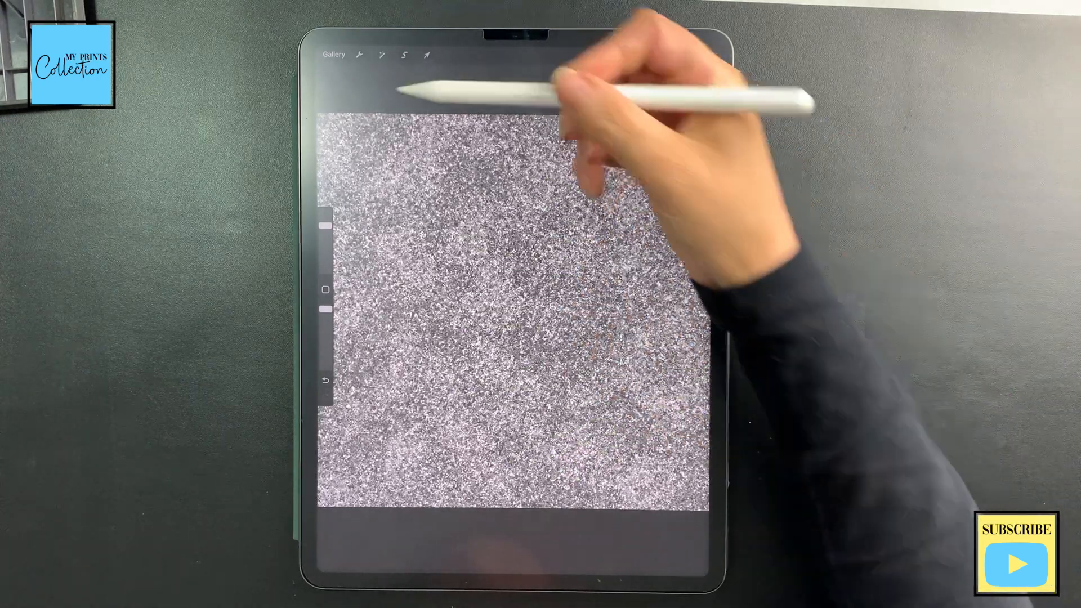
Copy the whole glitter canvas via Actions > Add, then start a new brush.
{"action": "left_click", "coordinate": [359, 55]}
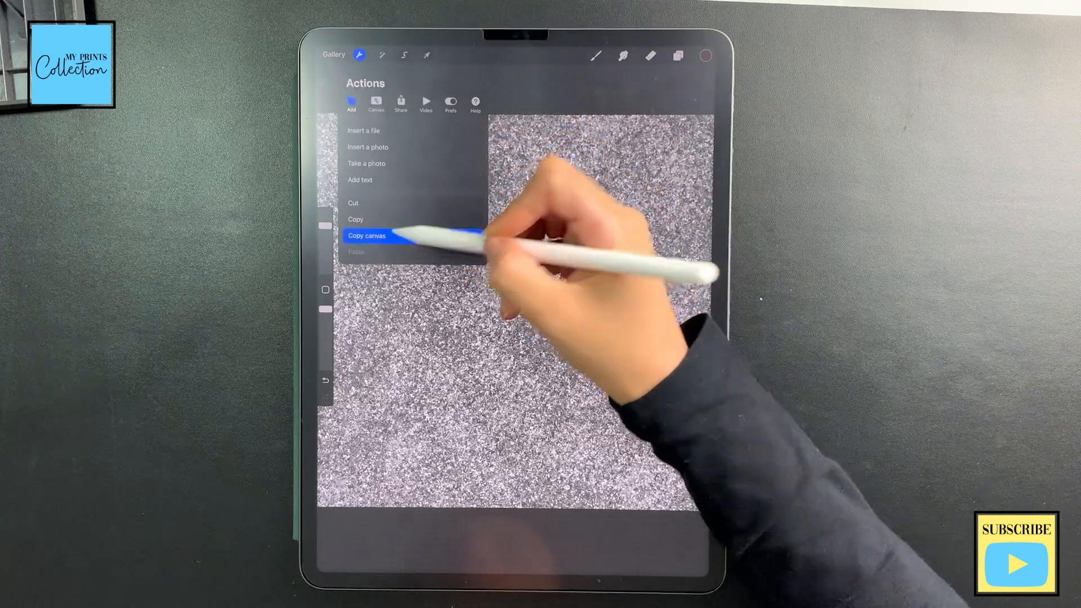
{"action": "left_click", "coordinate": [367, 235]}
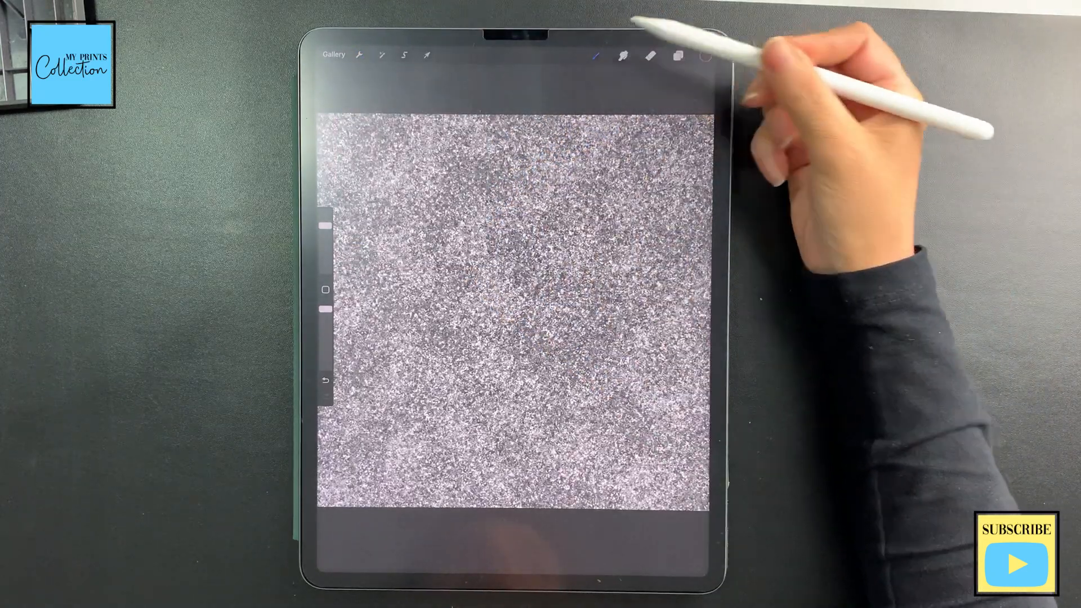
{"action": "left_click", "coordinate": [598, 54]}
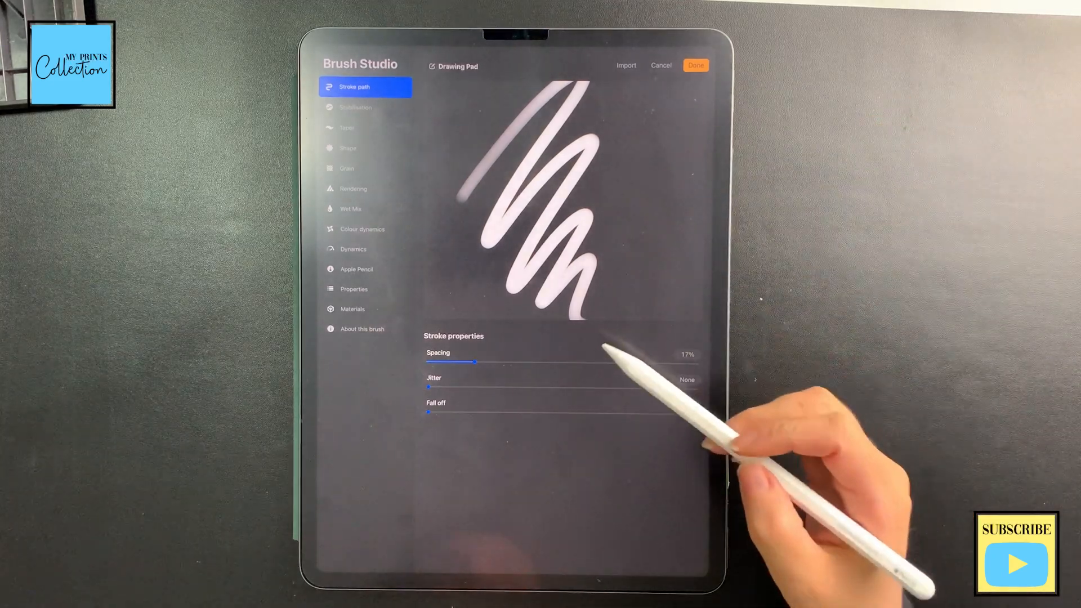
Reduce the stroke path spacing to 5% and review stabilisation.
{"action": "left_click", "coordinate": [689, 369]}
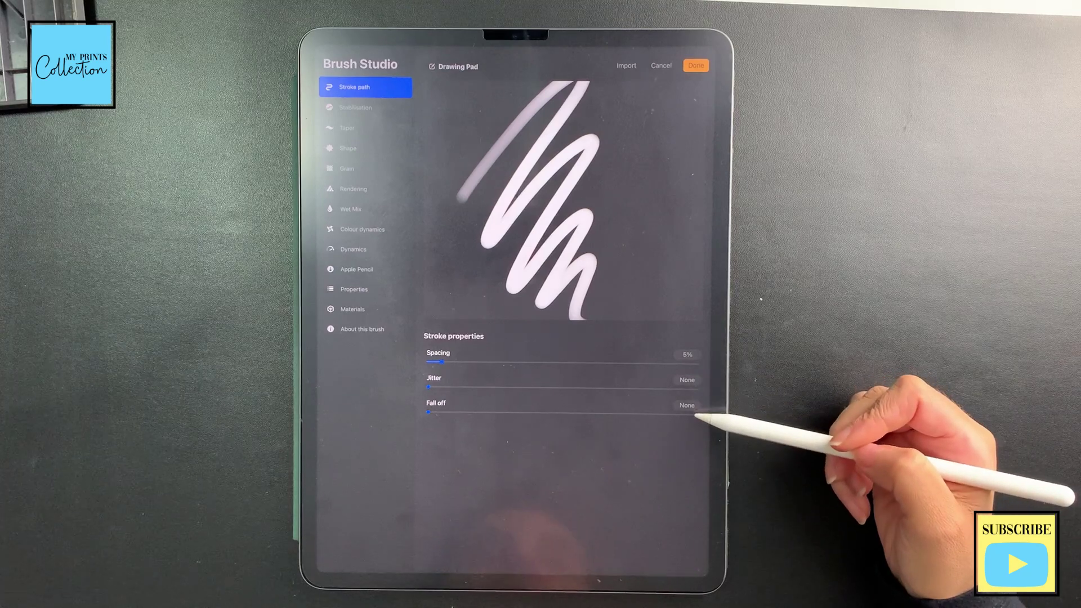
{"action": "left_click", "coordinate": [365, 108]}
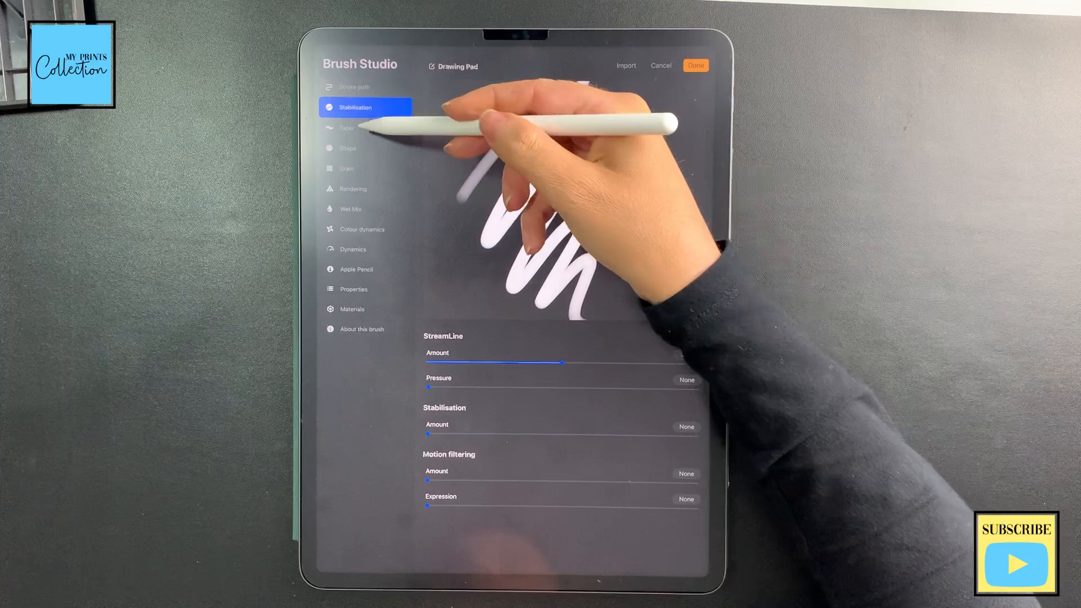
{"action": "left_click", "coordinate": [347, 127]}
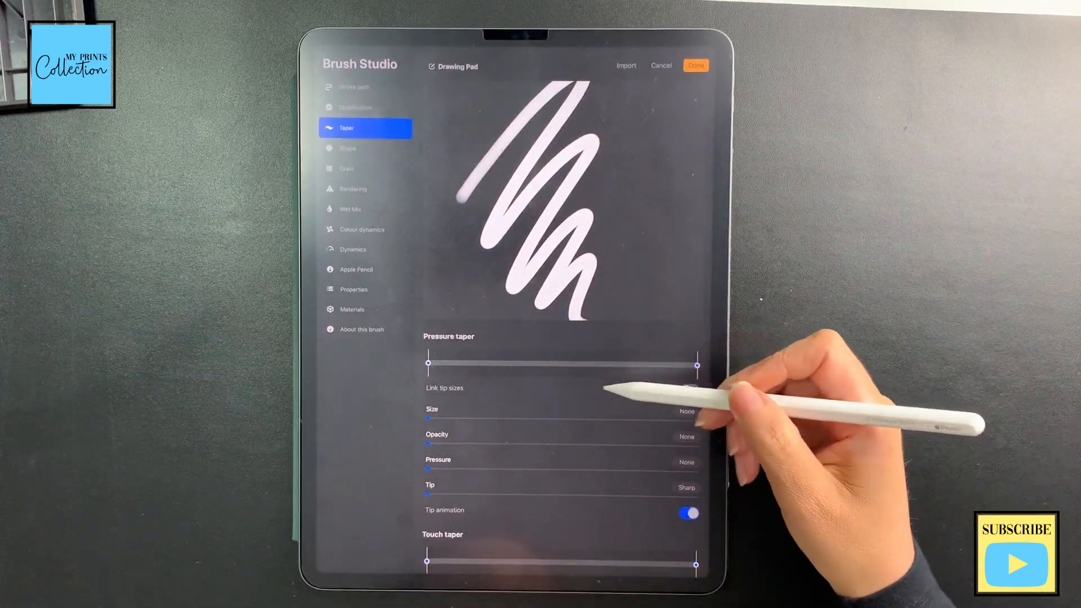
Unlink pressure taper tips, set touch taper size to maximum and opacity to 33%.
{"action": "left_click", "coordinate": [687, 409]}
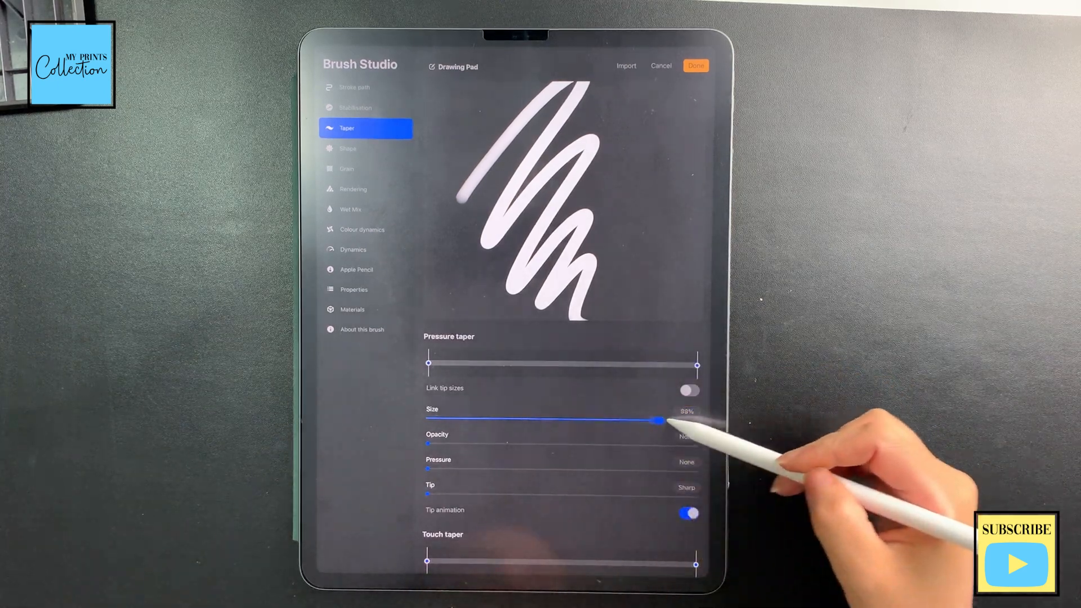
{"action": "scroll", "scroll_direction": "down", "scroll_amount": 3}
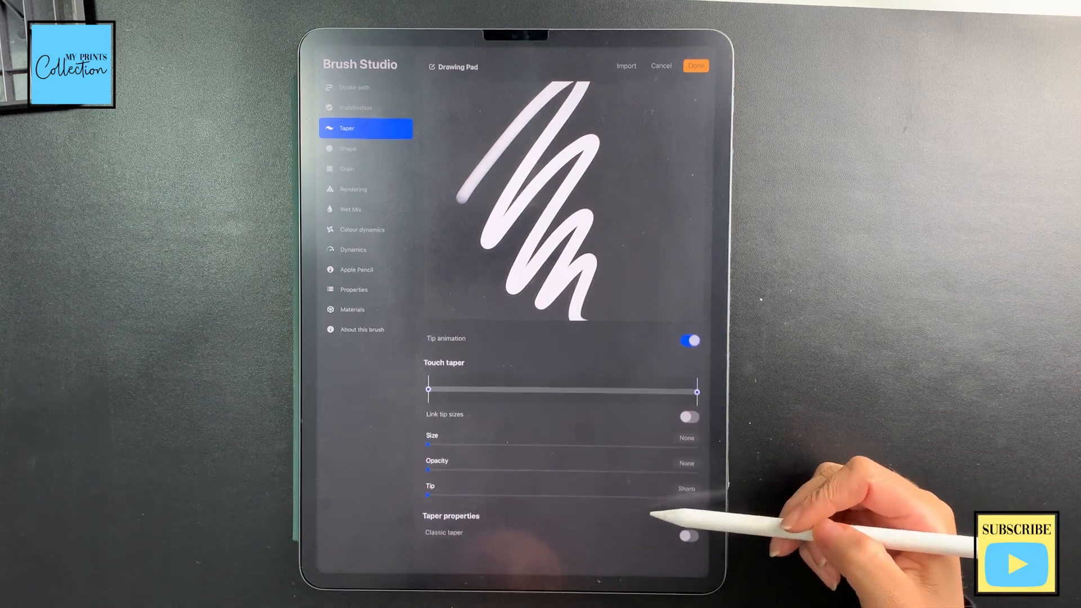
{"action": "left_click_drag", "start_coordinate": [429, 445], "coordinate": [679, 452]}
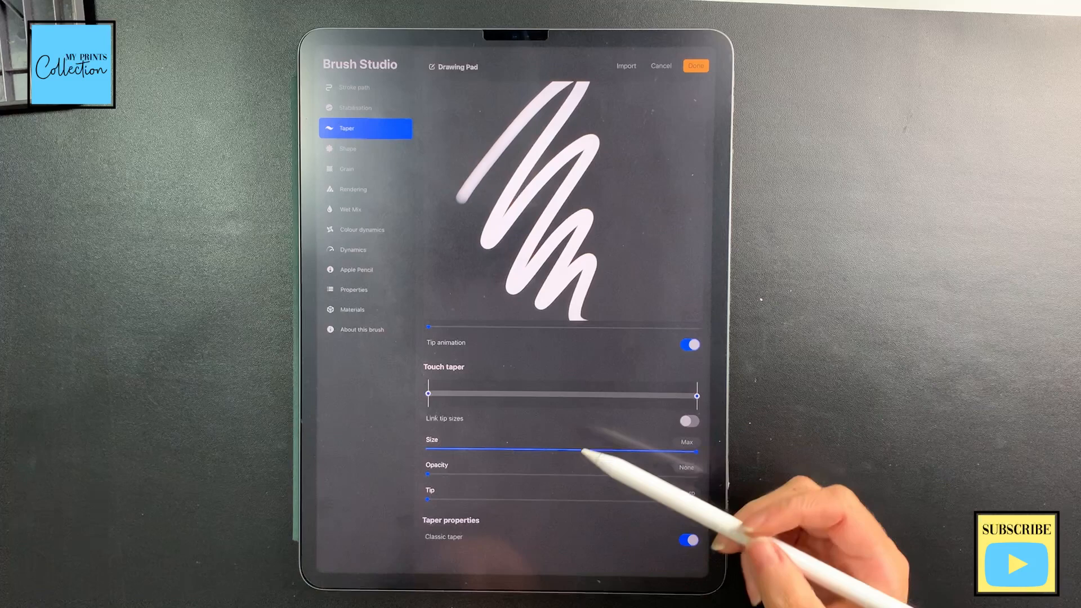
{"action": "left_click_drag", "start_coordinate": [428, 474], "coordinate": [517, 474]}
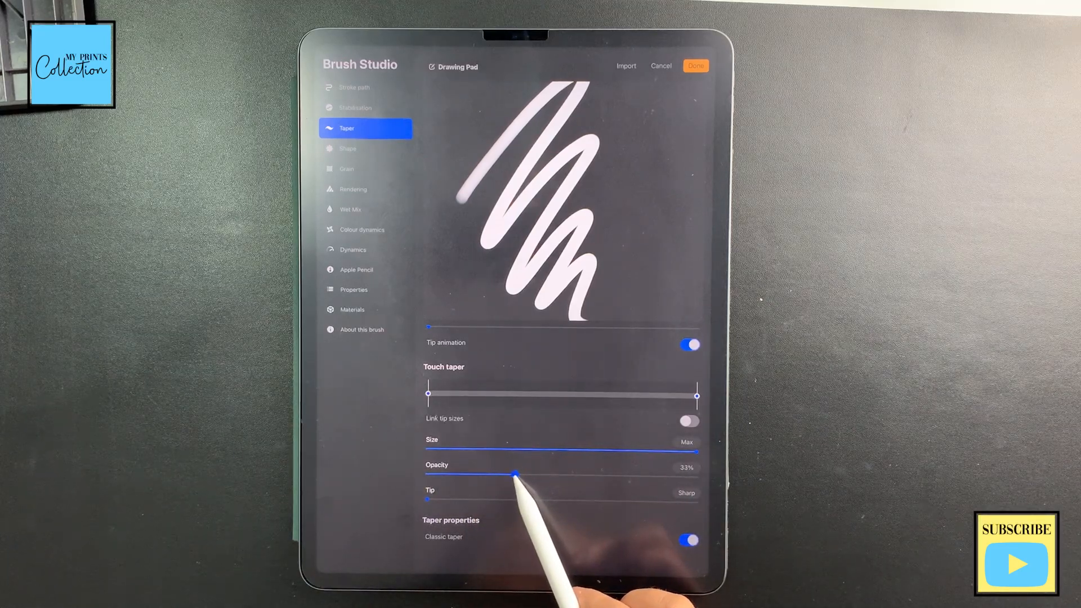
Browse the shape source library and set shape filtering to No filtering.
{"action": "left_click", "coordinate": [365, 149]}
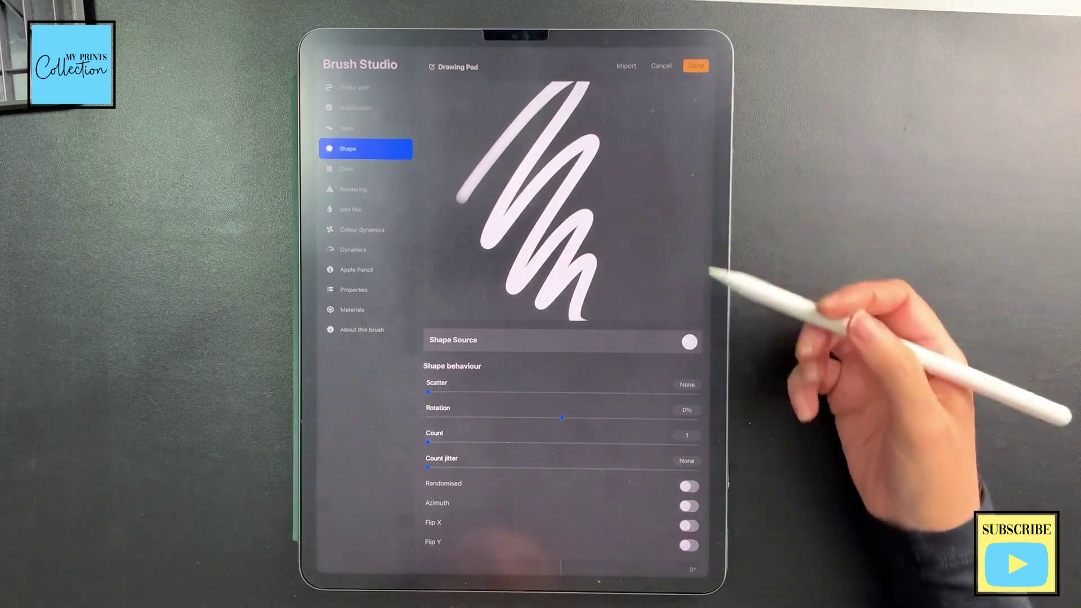
{"action": "left_click", "coordinate": [688, 342]}
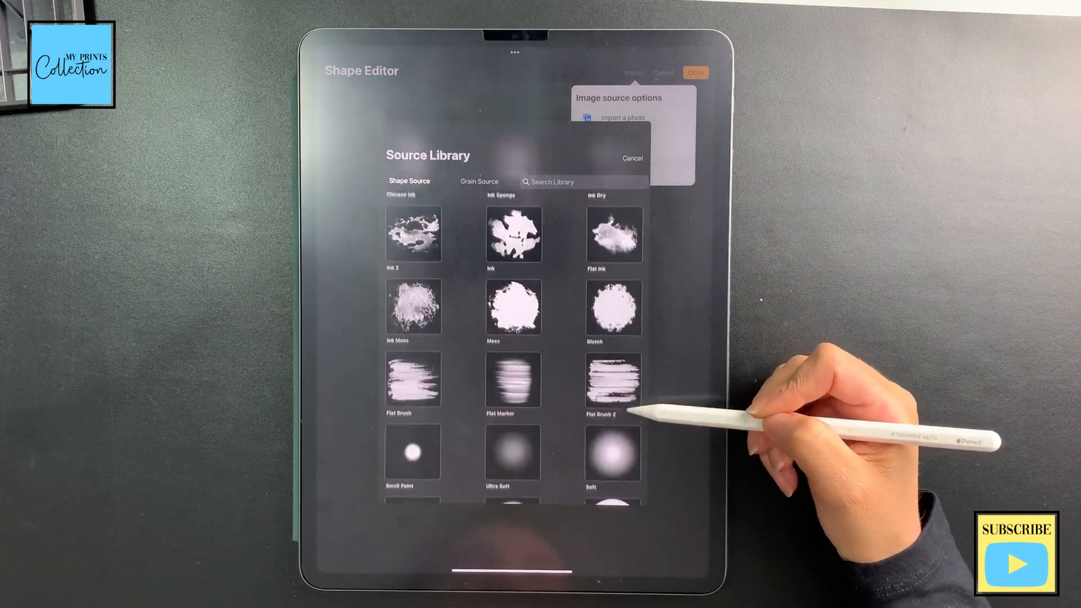
{"action": "scroll", "scroll_direction": "down", "scroll_amount": 3}
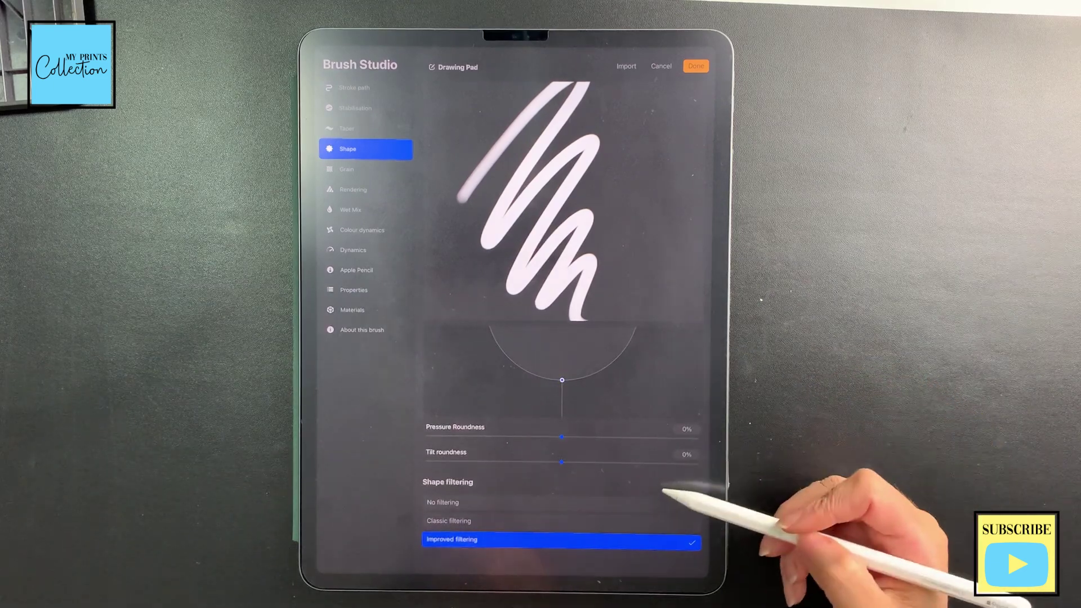
{"action": "left_click", "coordinate": [443, 502]}
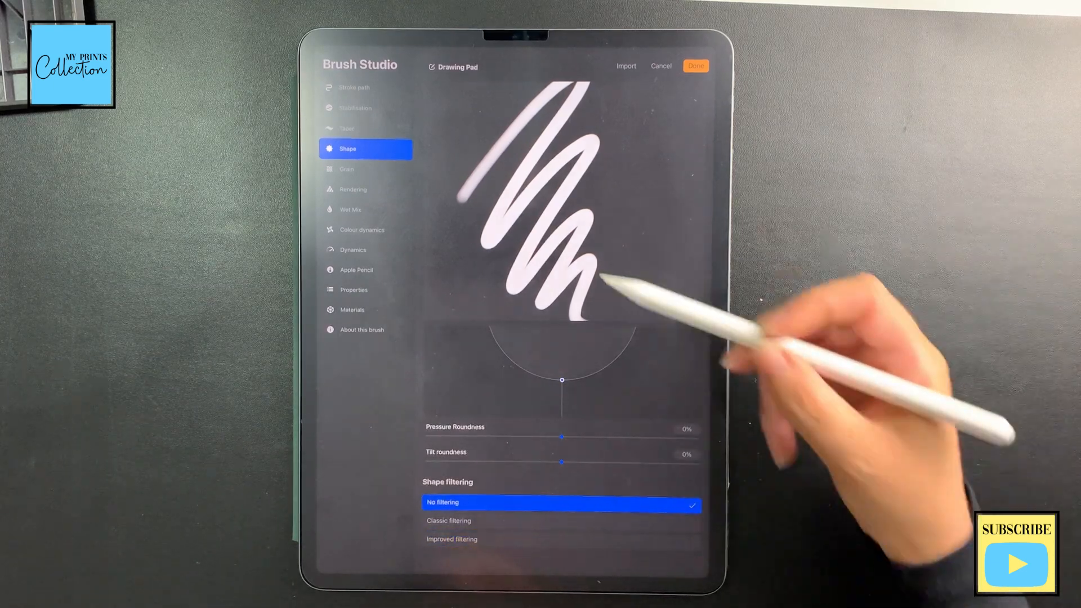
{"action": "left_click", "coordinate": [348, 169]}
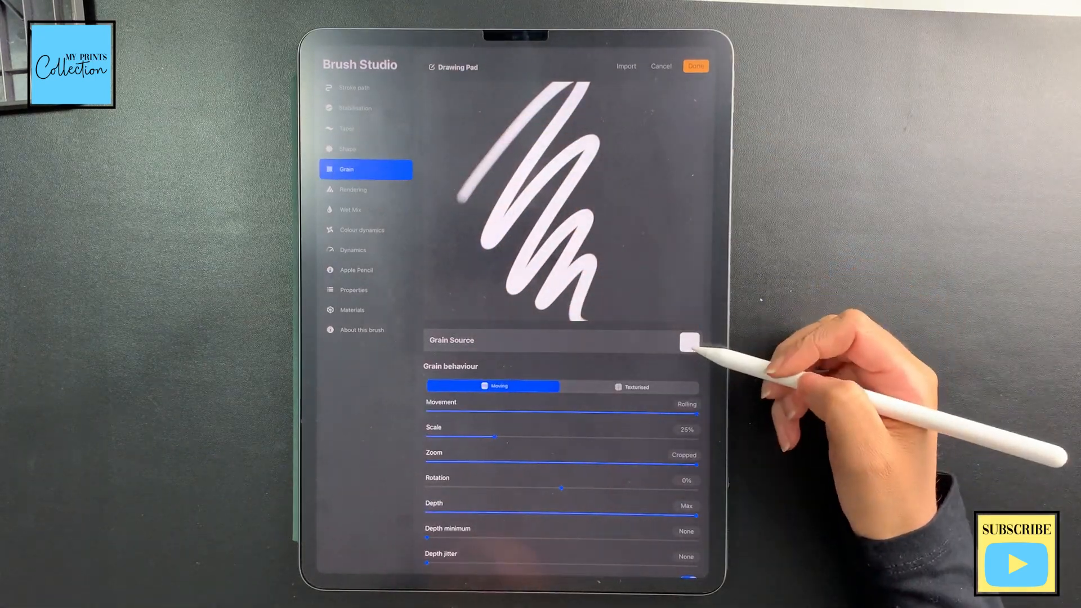
Paste the copied glitter canvas as the brush's grain source.
{"action": "left_click", "coordinate": [689, 344]}
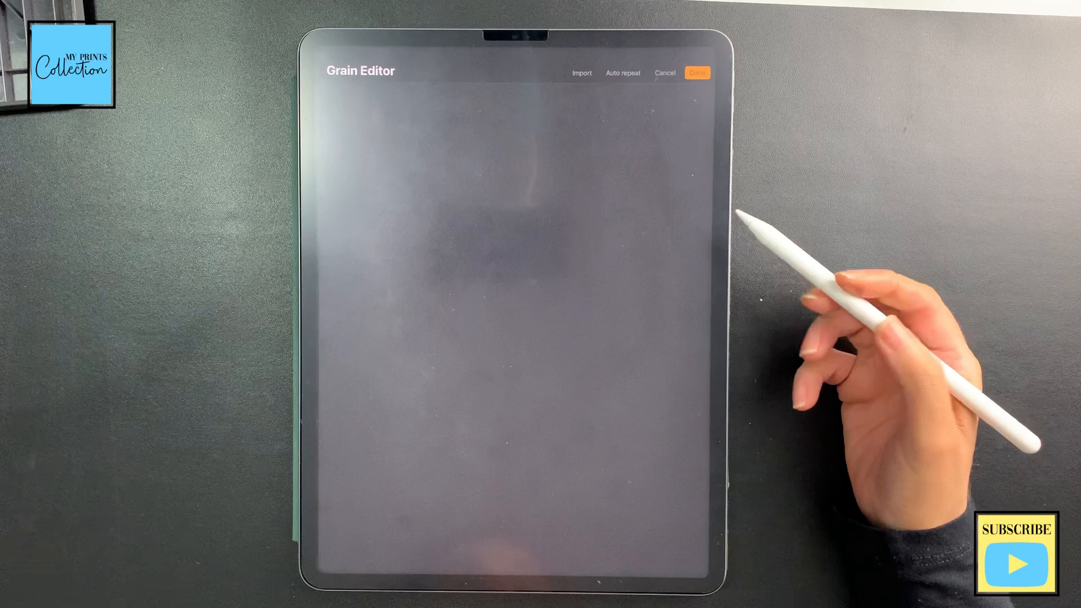
{"action": "left_click", "coordinate": [581, 72]}
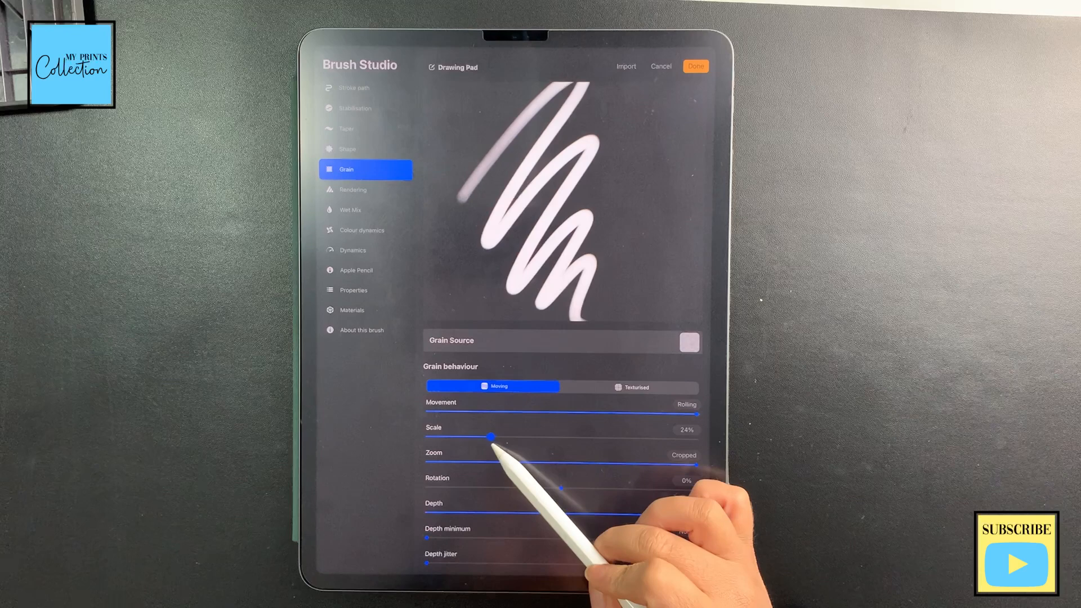
Set grain scale to 30%, zoom to about 78%, with improved filtering.
{"action": "left_click_drag", "start_coordinate": [490, 437], "coordinate": [503, 437]}
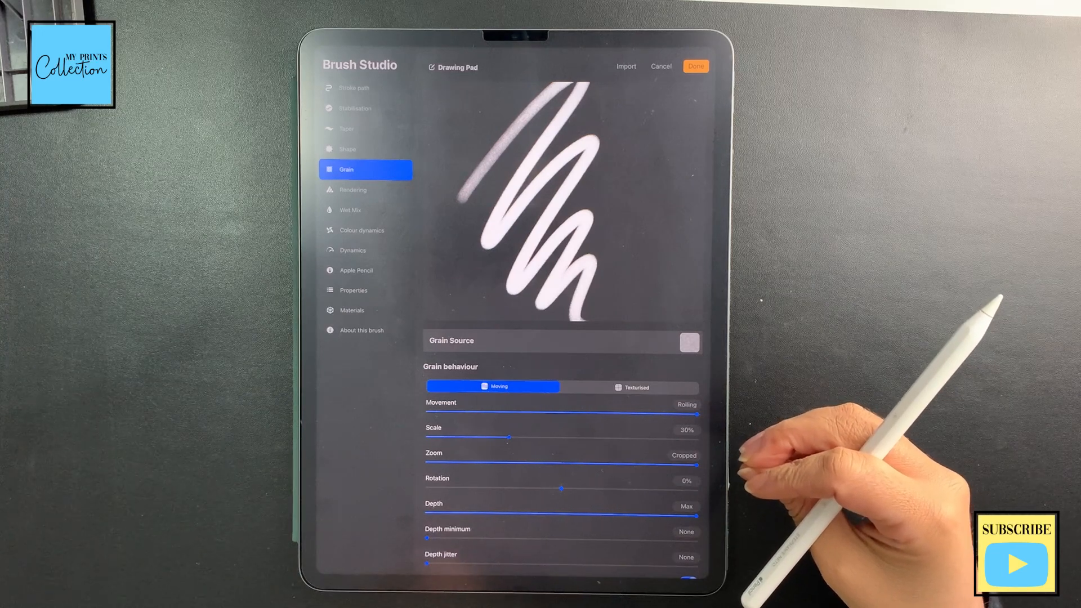
{"action": "left_click_drag", "start_coordinate": [696, 464], "coordinate": [653, 464]}
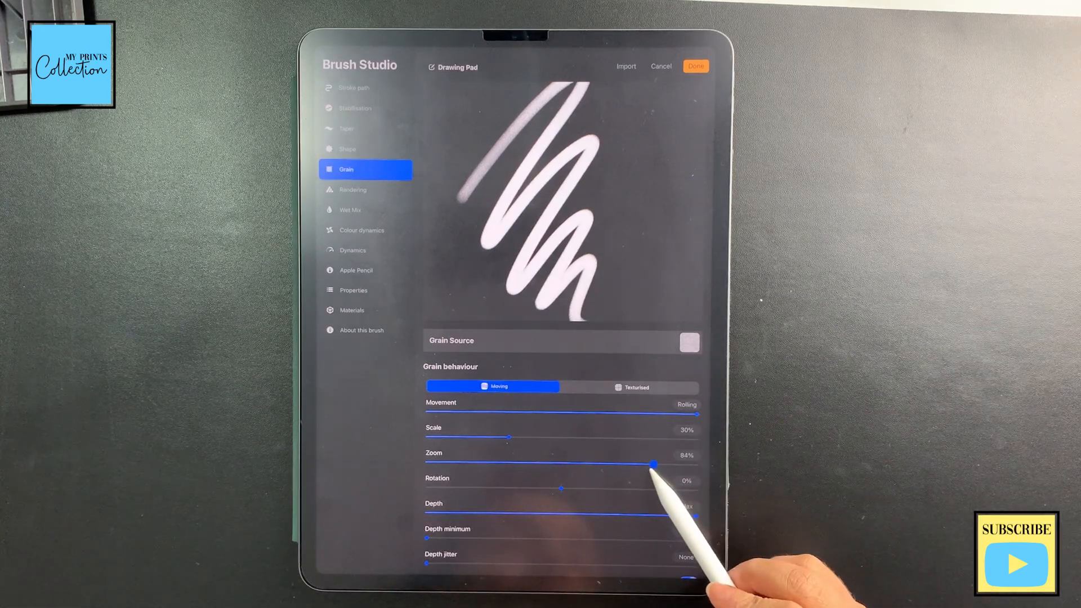
{"action": "left_click_drag", "start_coordinate": [653, 464], "coordinate": [627, 464]}
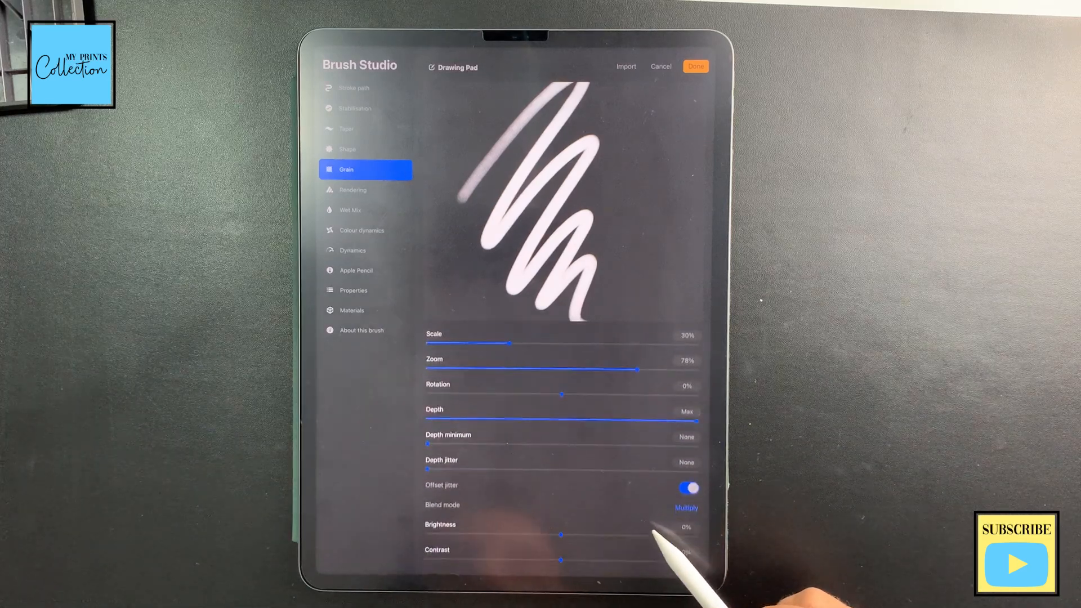
{"action": "scroll", "scroll_direction": "down", "scroll_amount": 3}
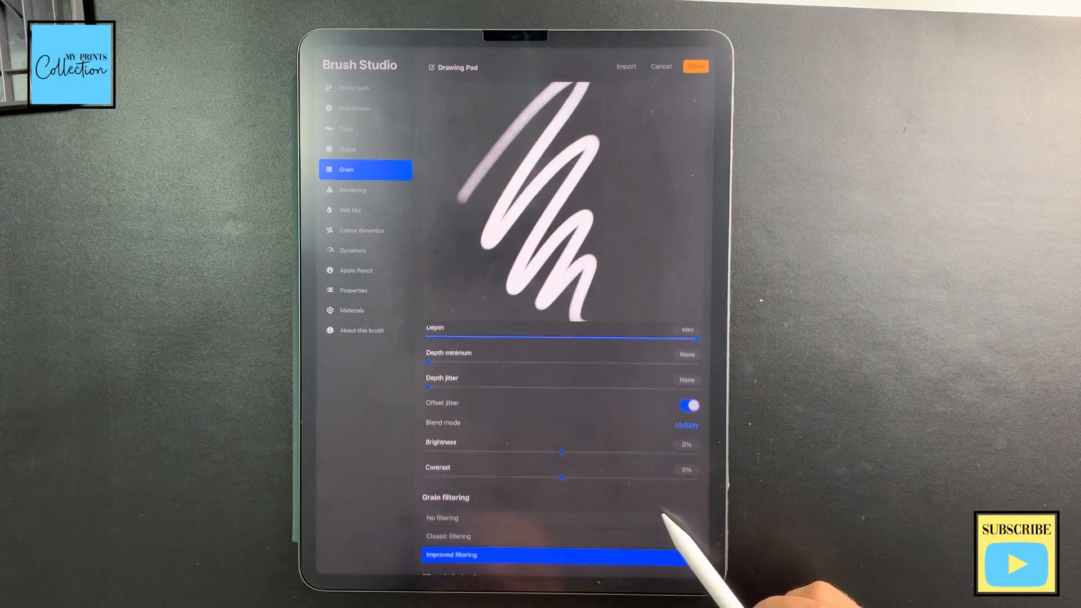
{"action": "left_click", "coordinate": [352, 189]}
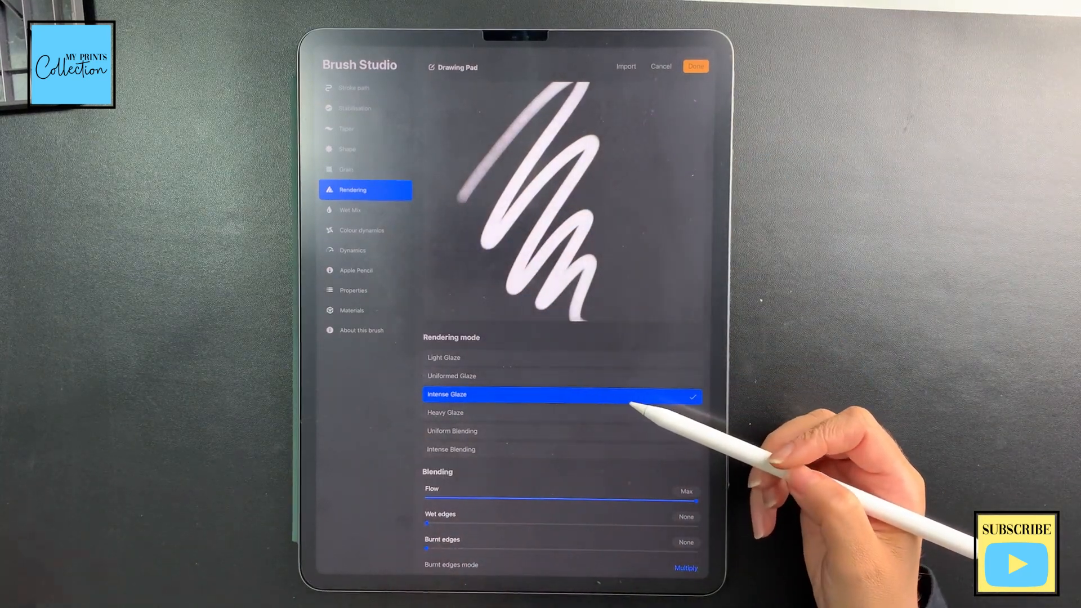
Choose Intense Blending rendering and set the brush blend mode to Add.
{"action": "left_click", "coordinate": [451, 449]}
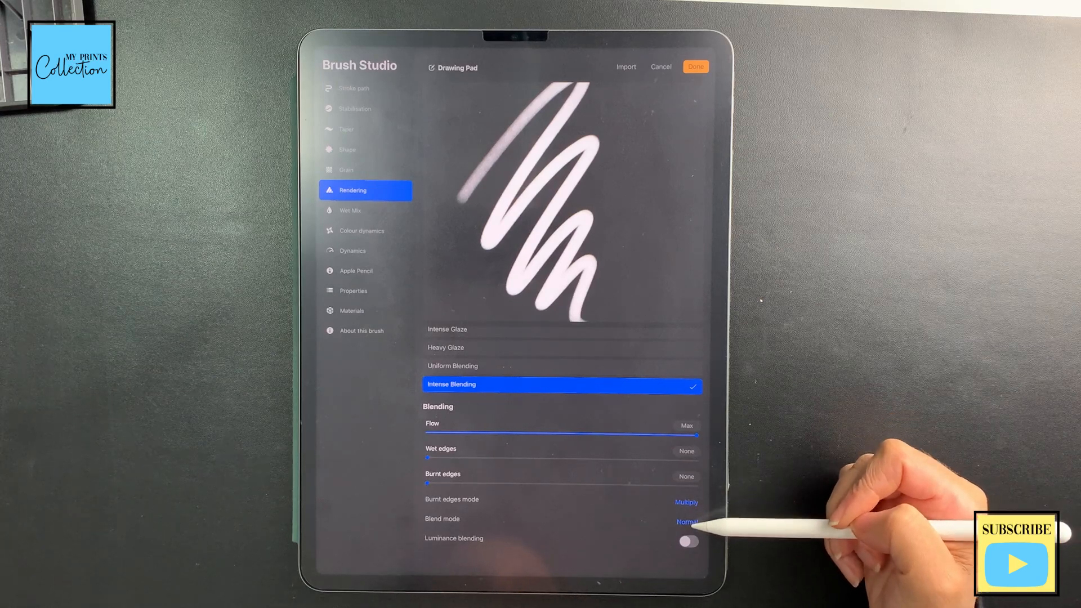
{"action": "left_click", "coordinate": [684, 521]}
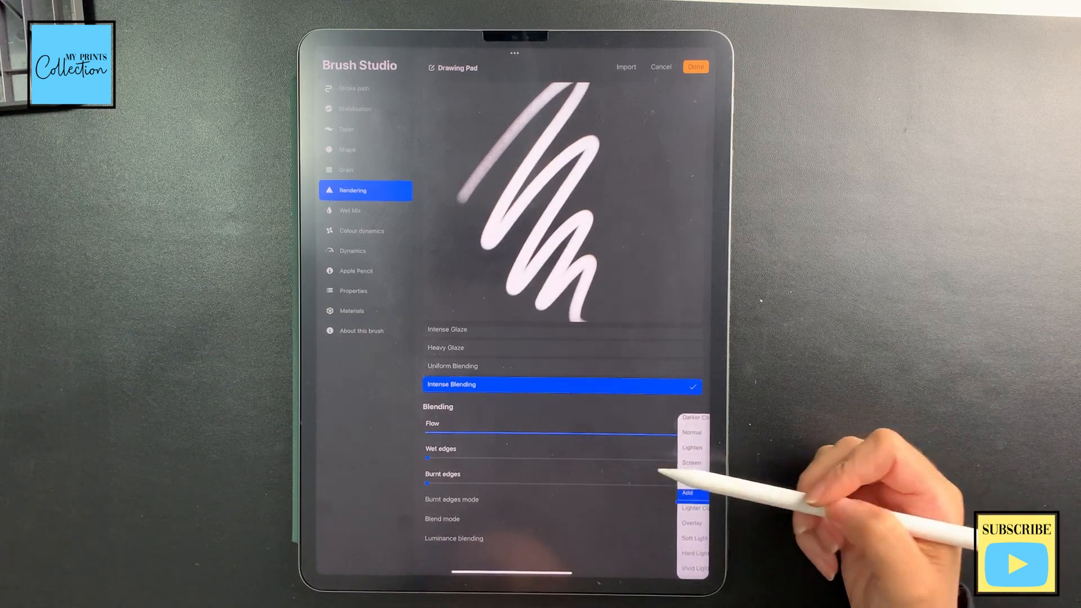
{"action": "left_click", "coordinate": [365, 210]}
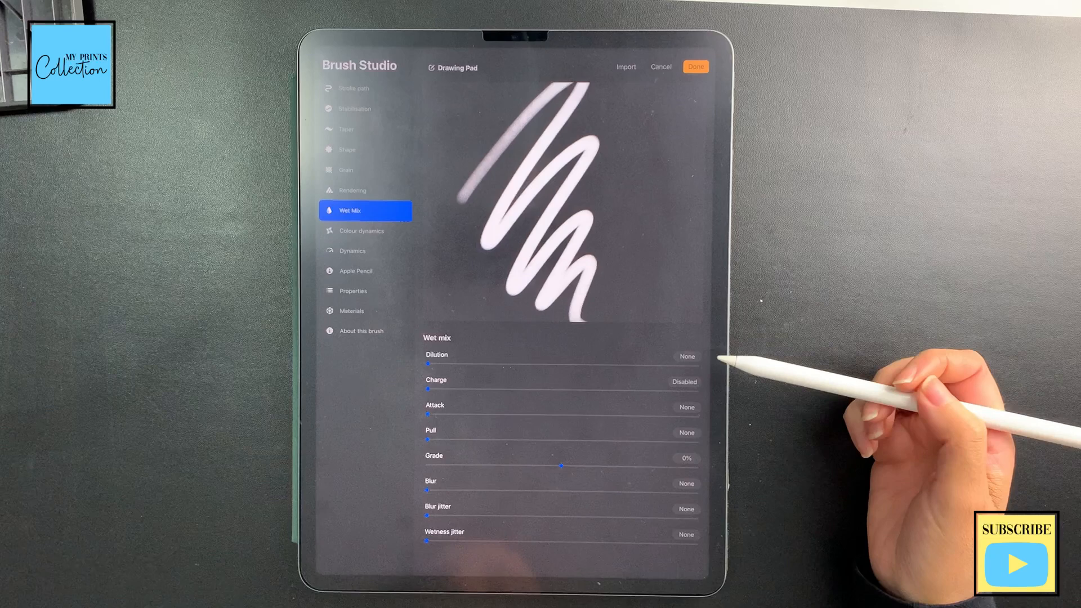
In Dynamics, set speed size to -44% so the brush thins with stroke speed.
{"action": "left_click", "coordinate": [365, 230]}
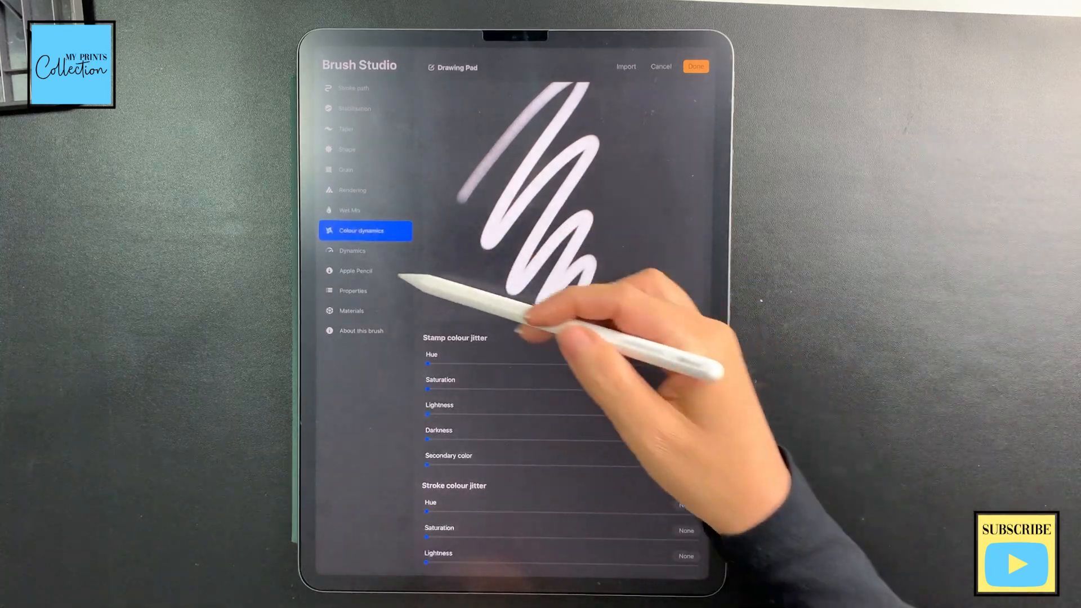
{"action": "left_click", "coordinate": [352, 250]}
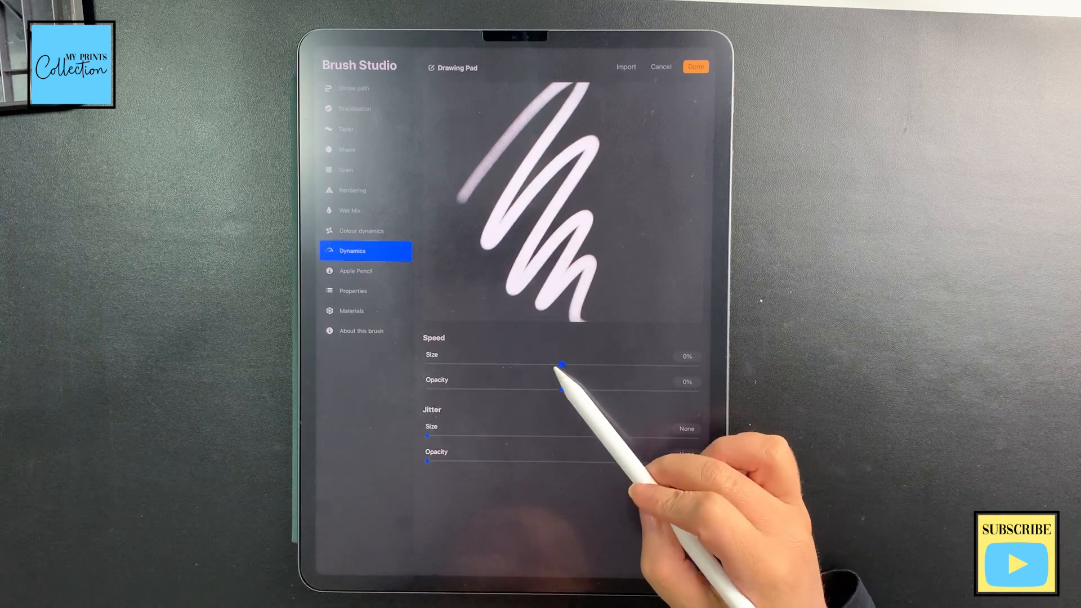
{"action": "left_click_drag", "start_coordinate": [562, 365], "coordinate": [520, 365]}
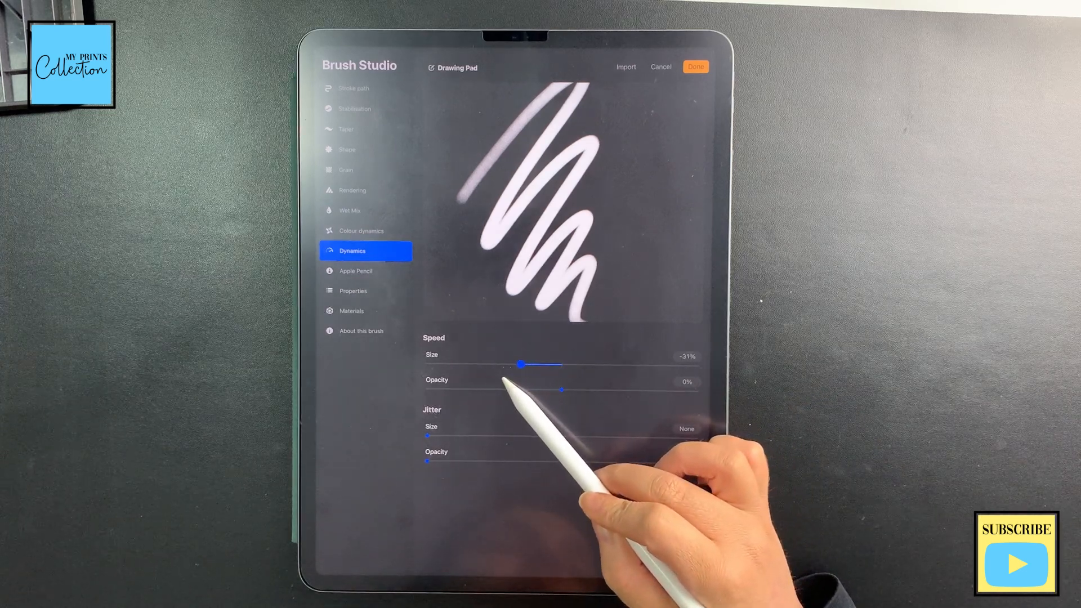
{"action": "left_click_drag", "start_coordinate": [520, 363], "coordinate": [505, 364]}
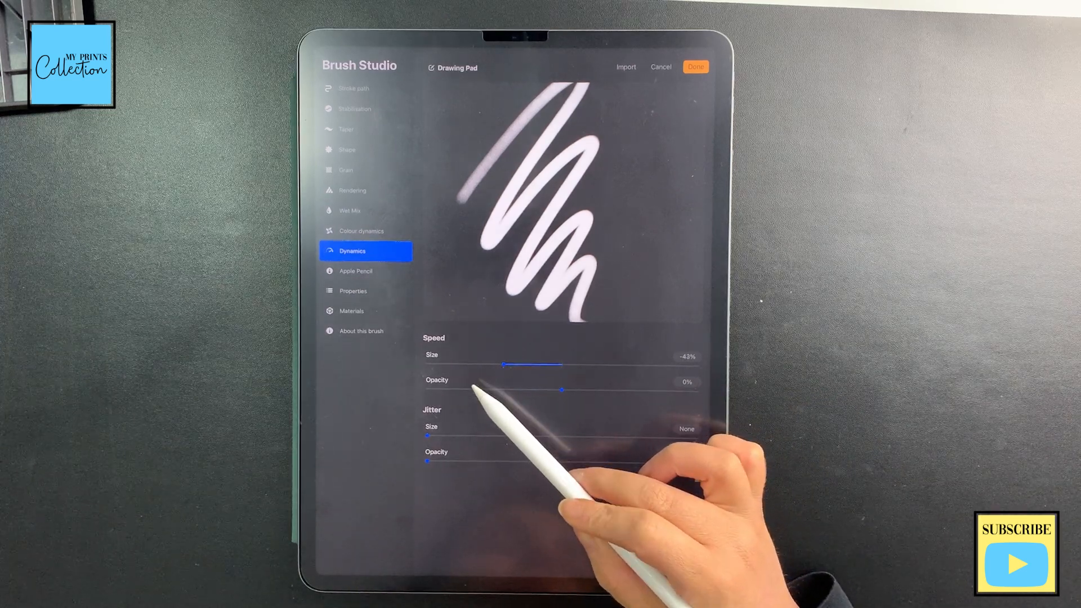
{"action": "left_click", "coordinate": [687, 353]}
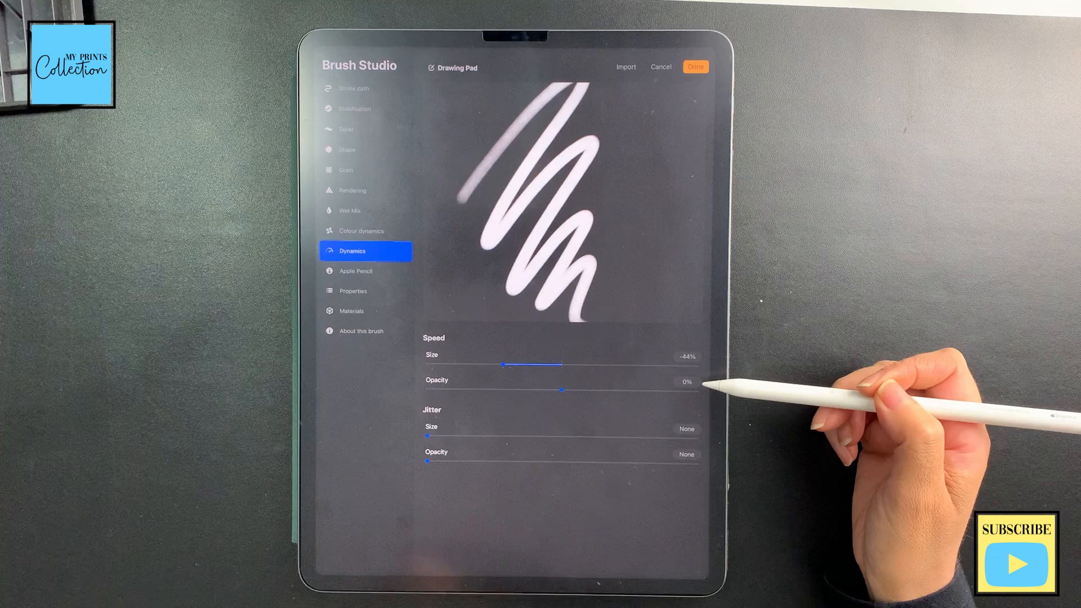
{"action": "left_click", "coordinate": [366, 270]}
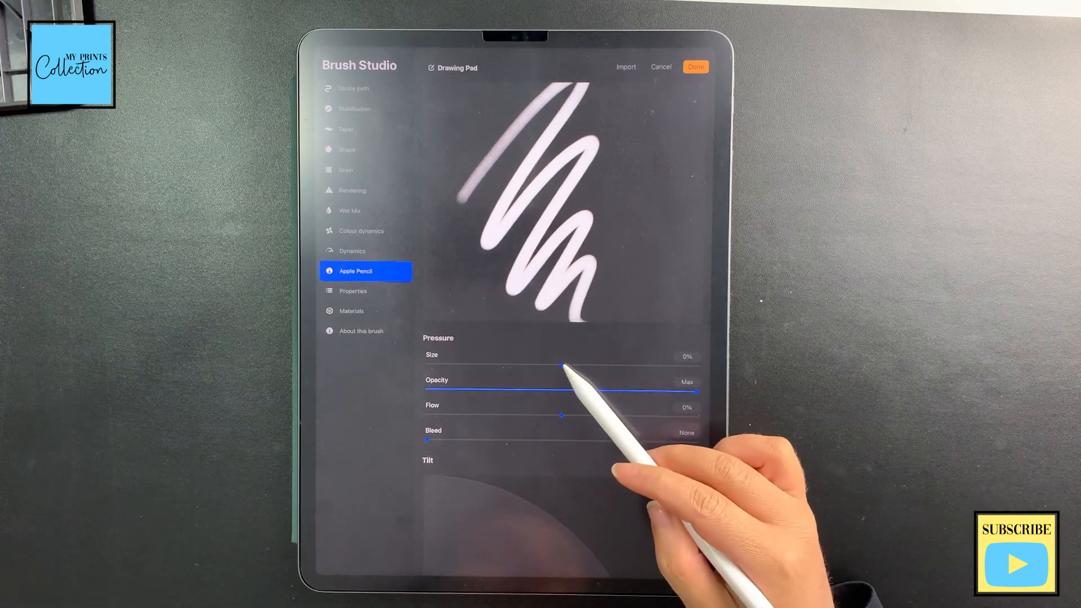
Set Apple Pencil pressure size to about 65% and go to the brush's About page.
{"action": "left_click_drag", "start_coordinate": [562, 366], "coordinate": [653, 366]}
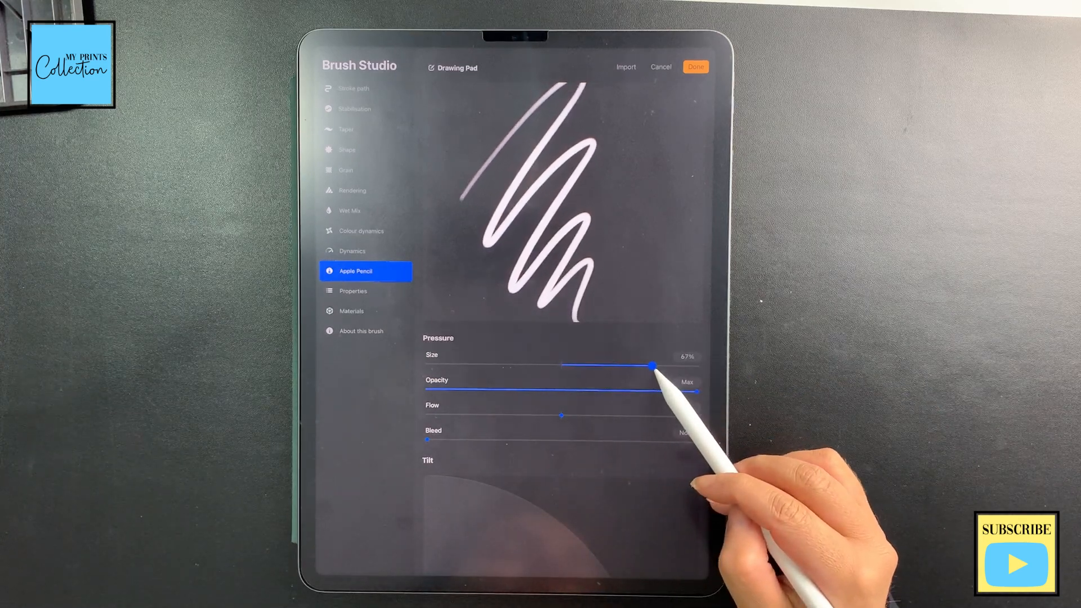
{"action": "left_click_drag", "start_coordinate": [652, 363], "coordinate": [624, 365]}
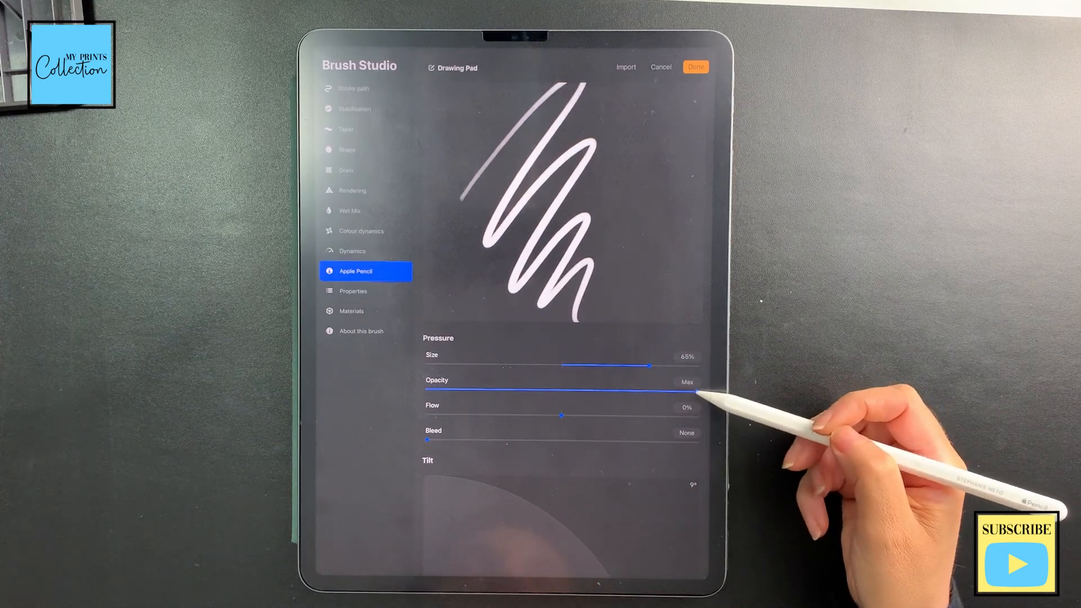
{"action": "left_click_drag", "start_coordinate": [696, 393], "coordinate": [431, 393]}
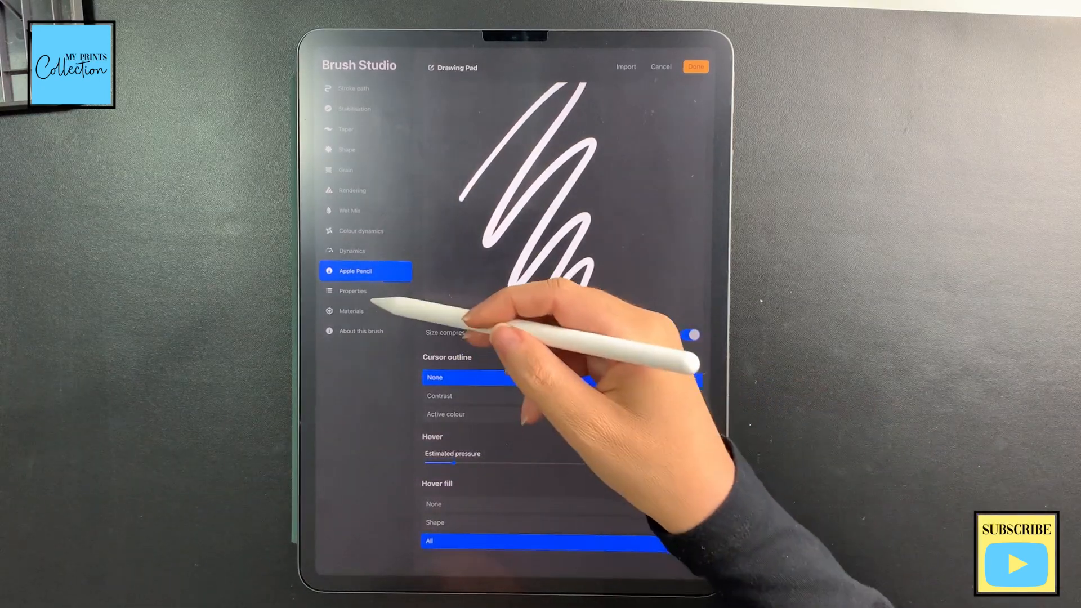
{"action": "left_click", "coordinate": [353, 290]}
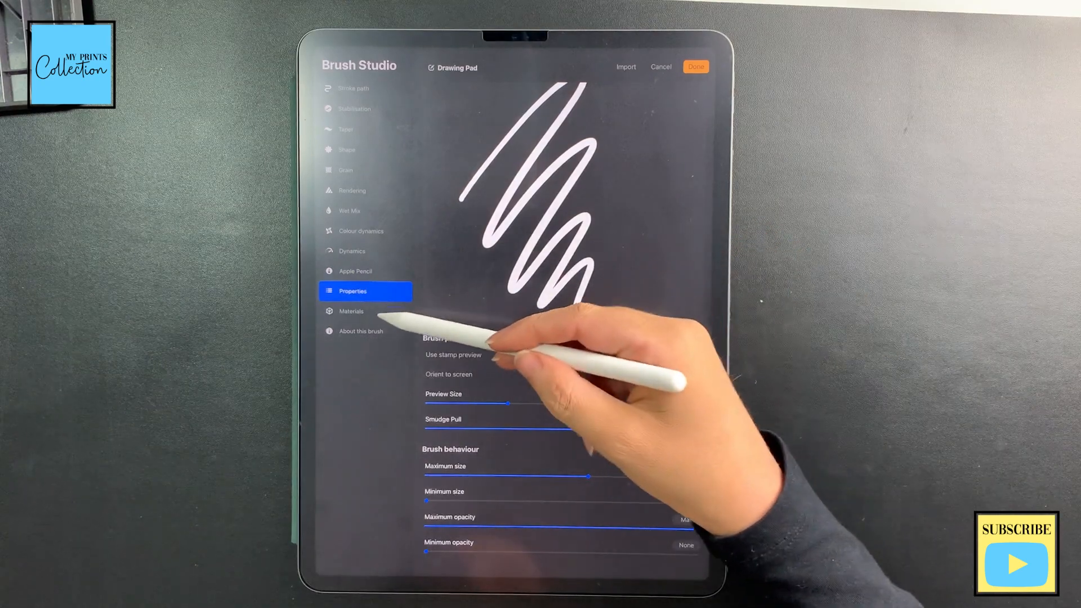
{"action": "left_click", "coordinate": [360, 331]}
{"action": "type", "text": "M"}
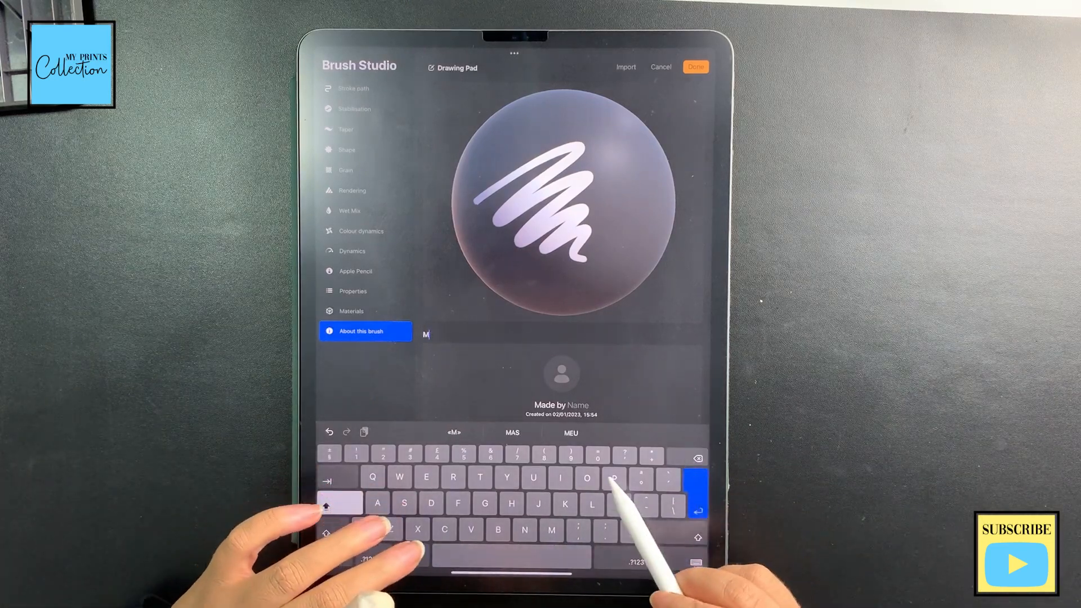
Name the brush 'MPC - GLITTER' and fill in the Made by credit.
{"action": "type", "text": "PC - G"}
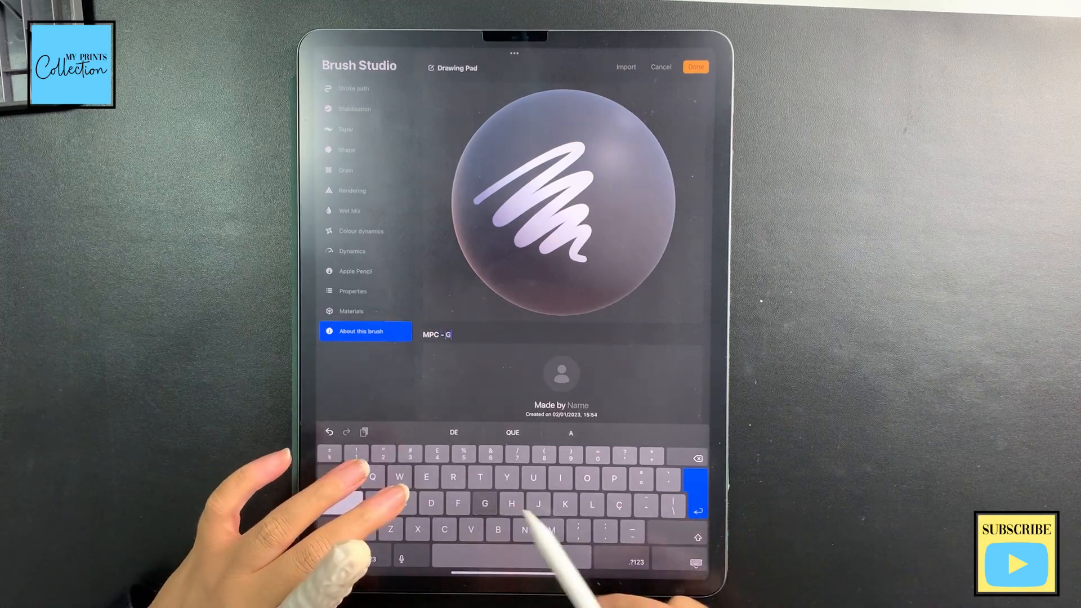
{"action": "type", "text": "LITTER"}
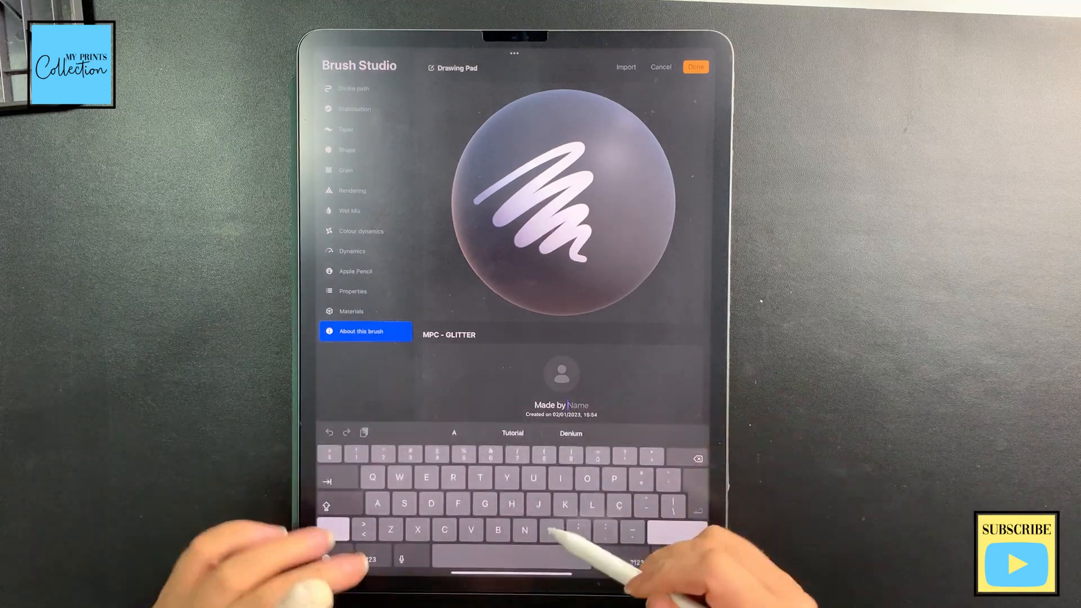
{"action": "type", "text": "My Prints Collection"}
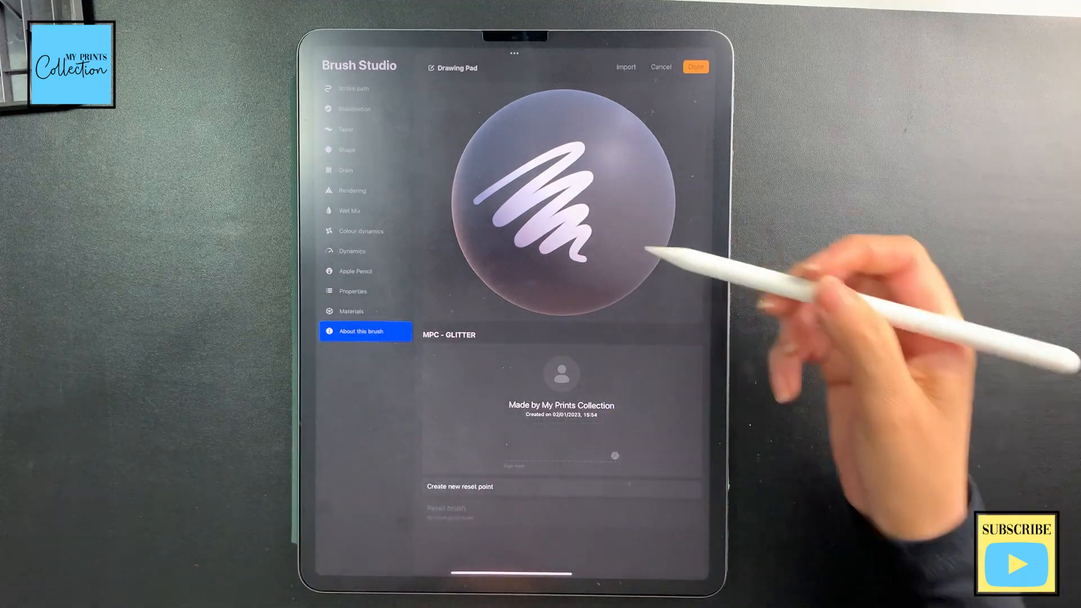
{"action": "left_click", "coordinate": [701, 68]}
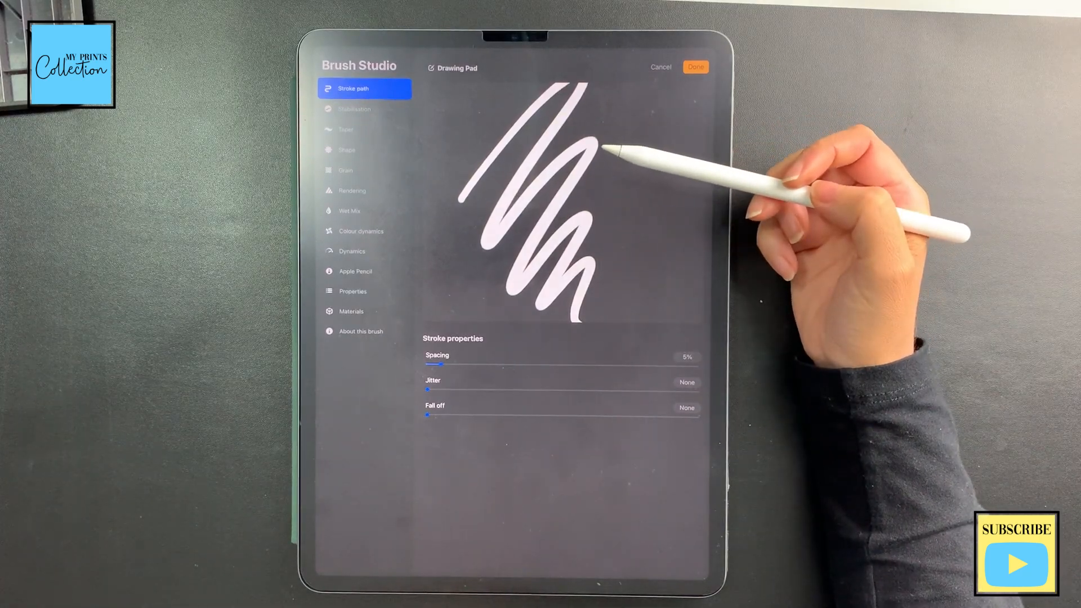
In Grain Editor, import a blank source to replace the glitter grain and confirm.
{"action": "left_click", "coordinate": [365, 170]}
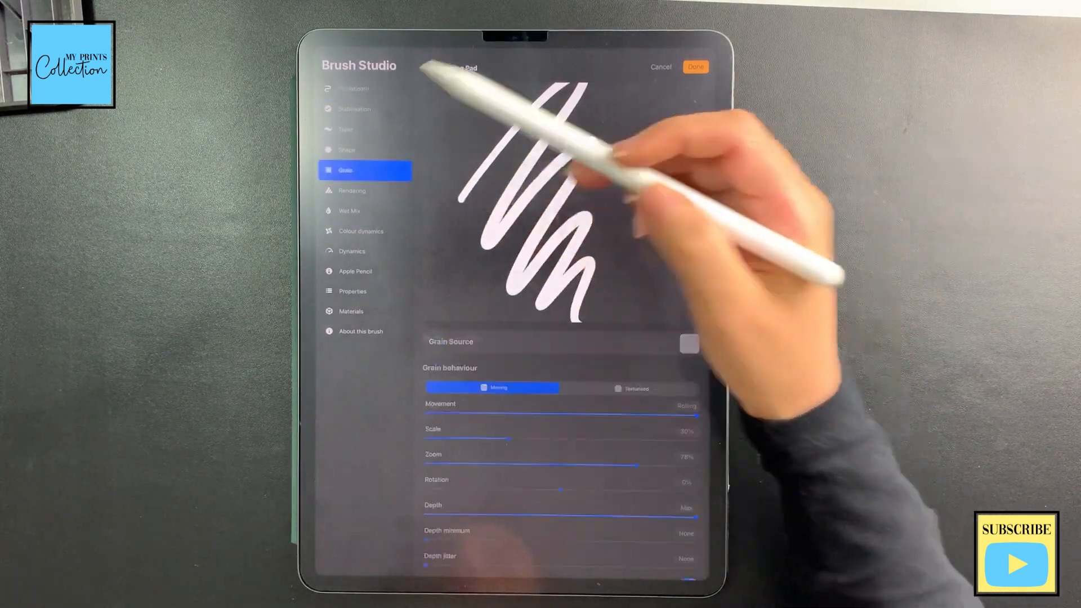
{"action": "left_click", "coordinate": [689, 349]}
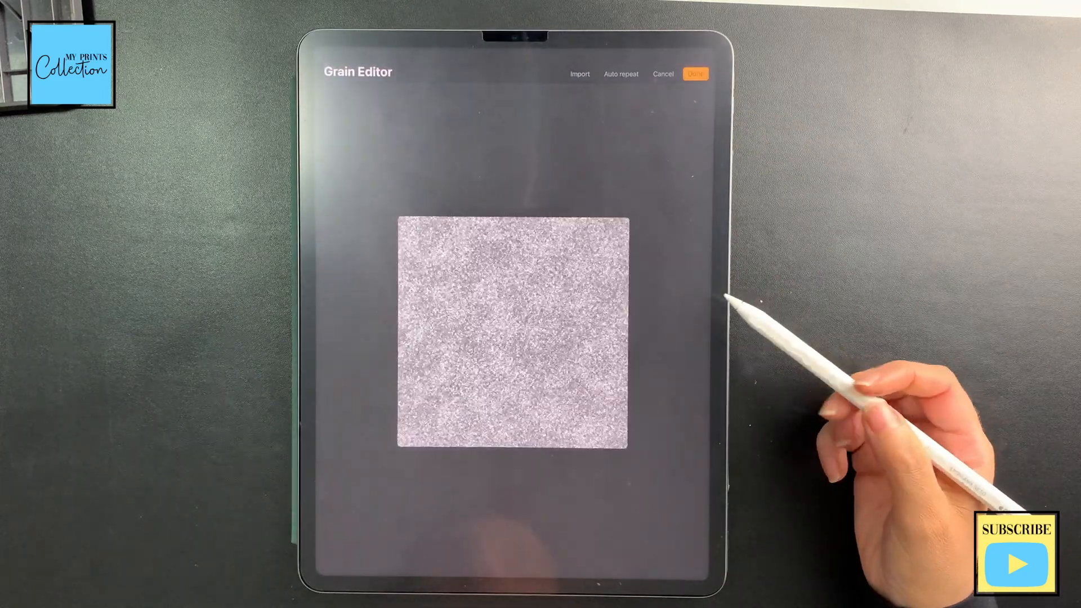
{"action": "left_click", "coordinate": [579, 73]}
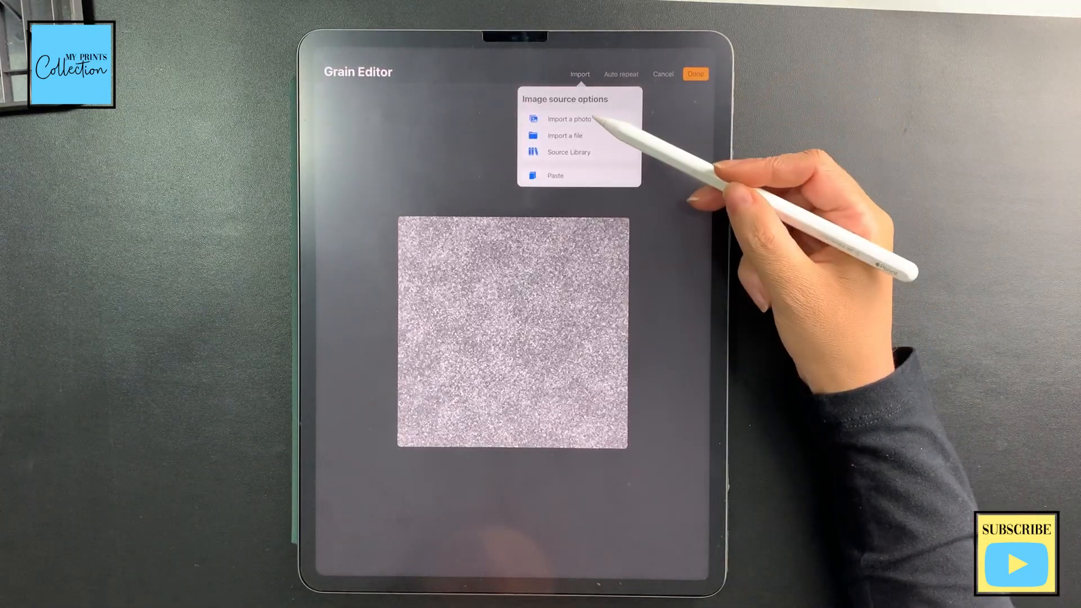
{"action": "left_click", "coordinate": [569, 152]}
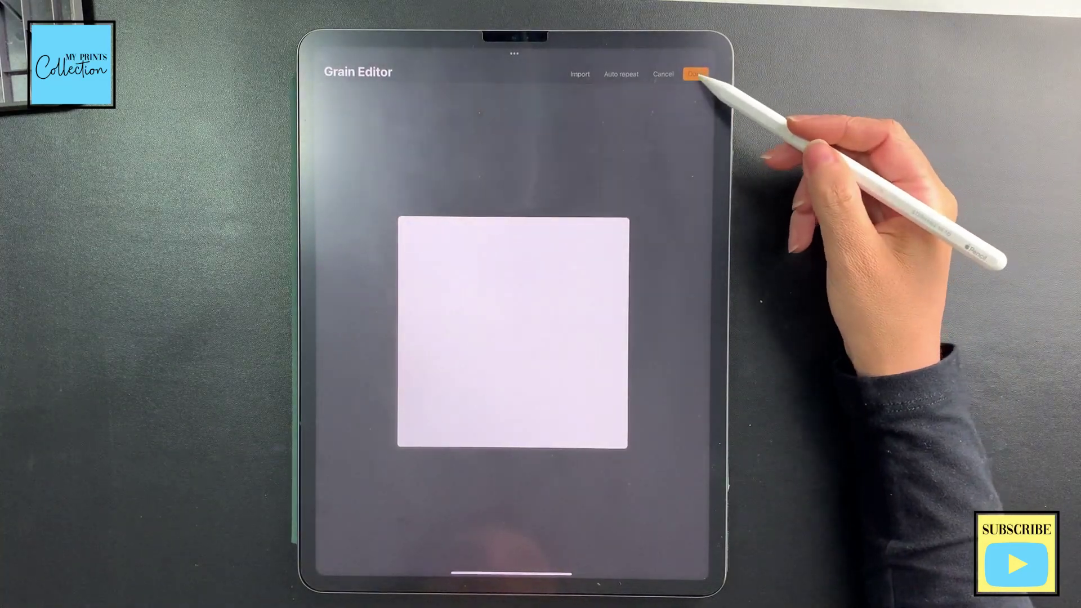
{"action": "left_click", "coordinate": [693, 73]}
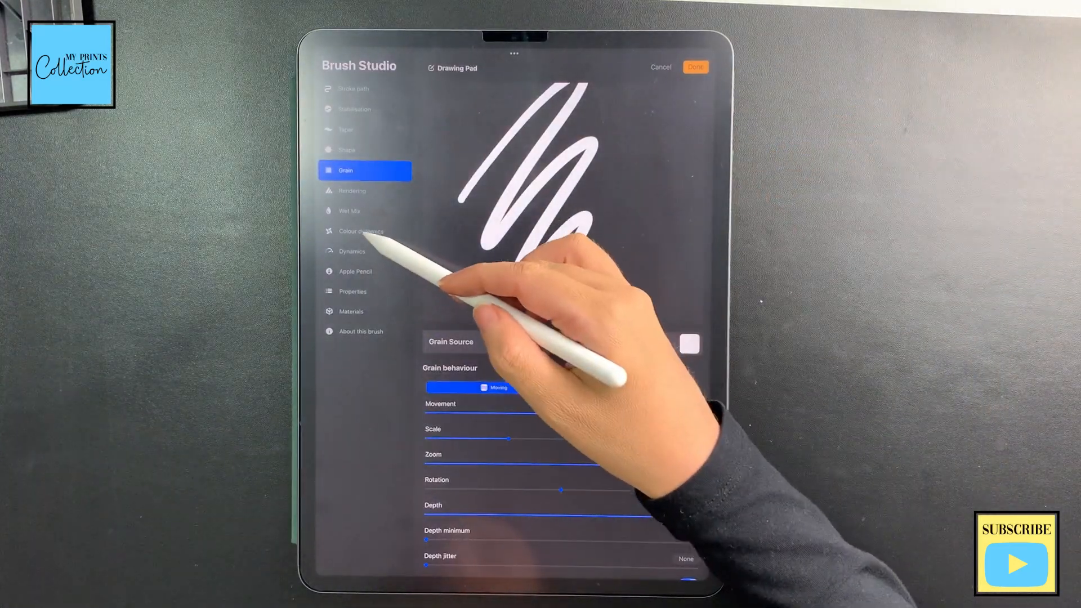
In Colour dynamics make pressure and tilt push Saturation to Max and Brightness to -100%.
{"action": "left_click", "coordinate": [360, 231]}
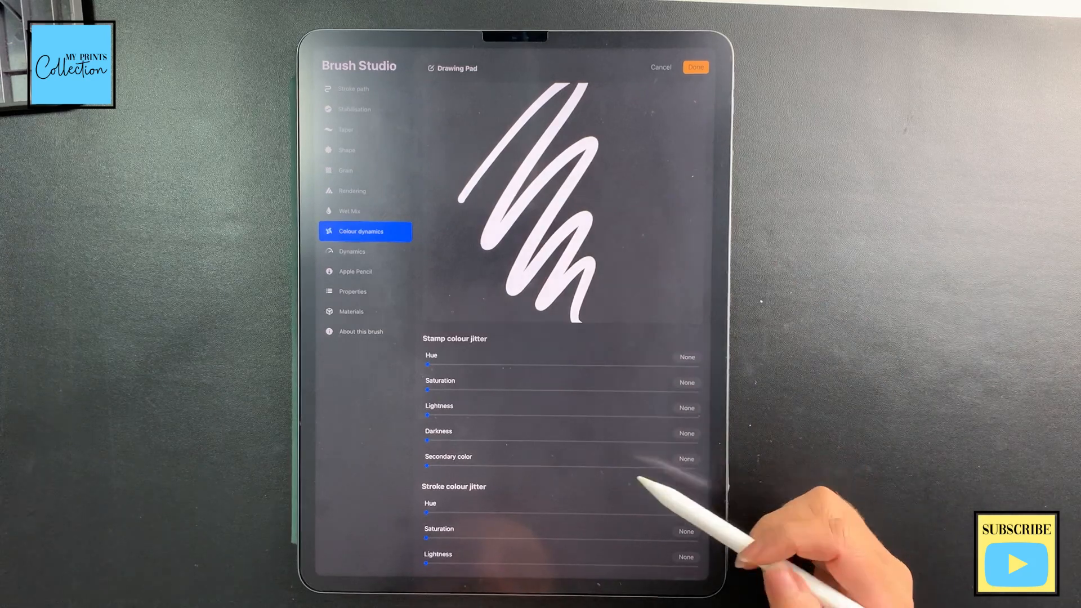
{"action": "mouse_move", "coordinate": [596, 496]}
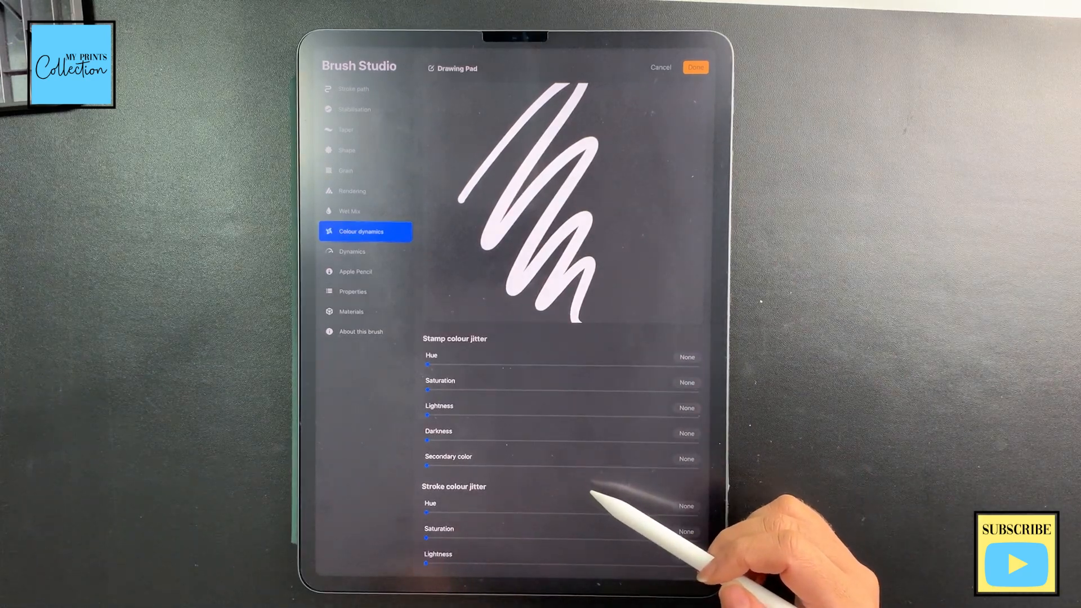
{"action": "scroll", "scroll_direction": "down", "scroll_amount": 3}
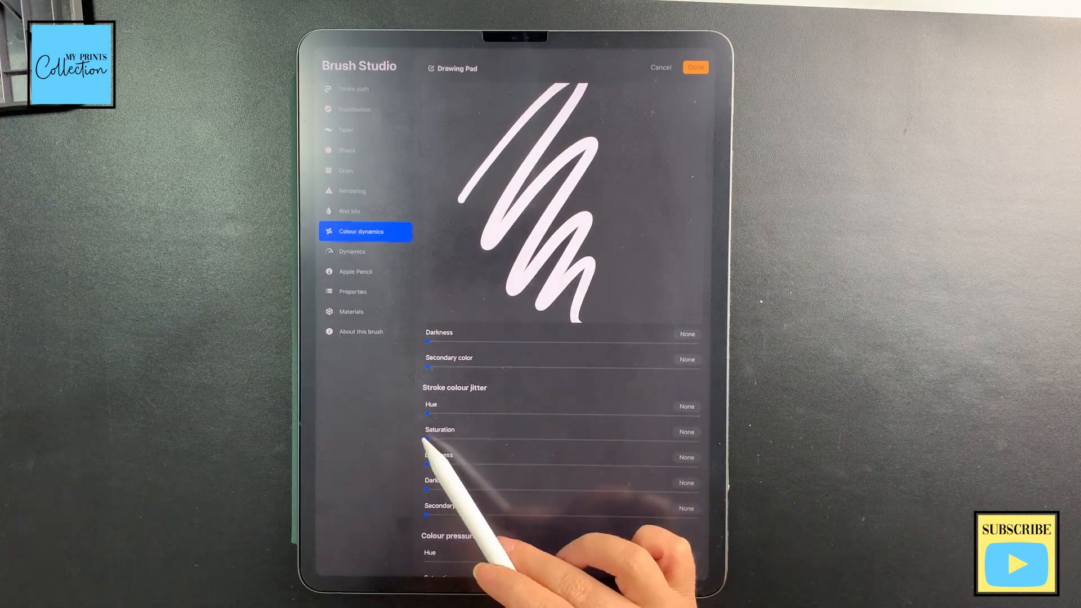
{"action": "left_click_drag", "start_coordinate": [428, 438], "coordinate": [696, 438]}
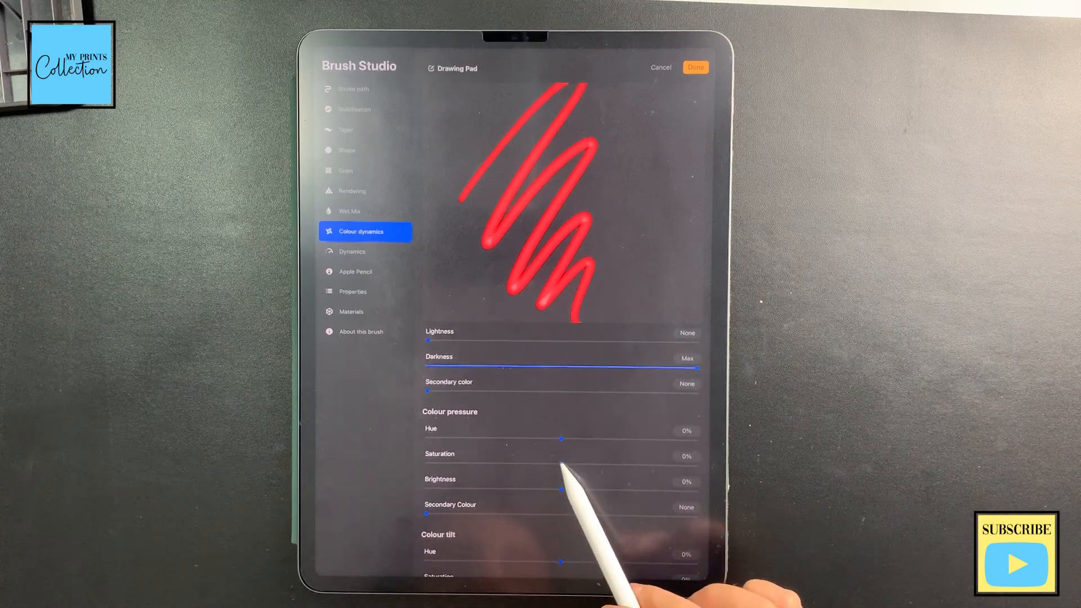
{"action": "left_click_drag", "start_coordinate": [561, 463], "coordinate": [696, 463]}
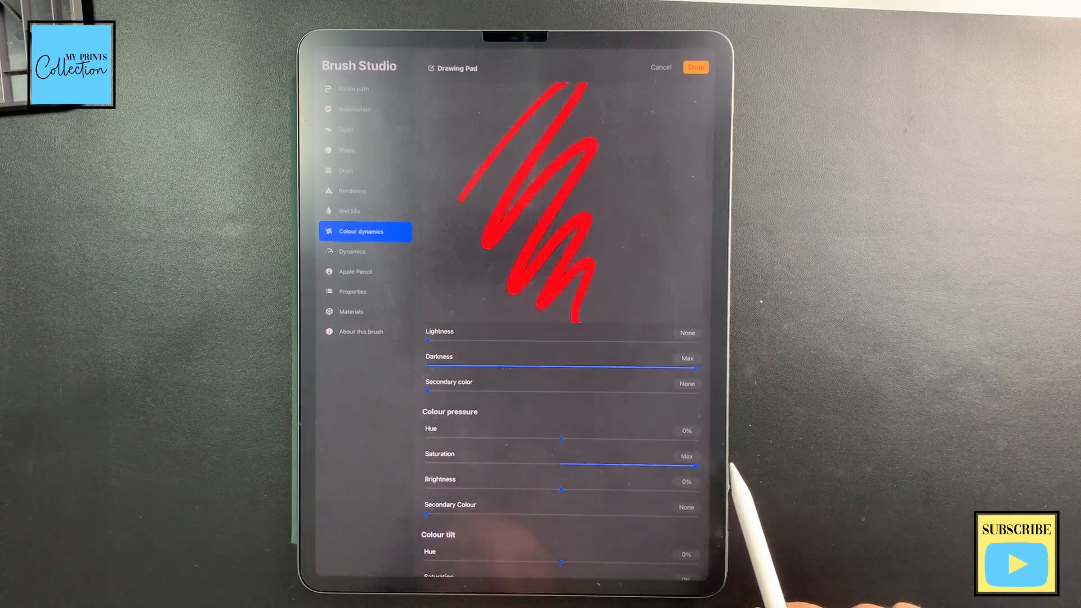
{"action": "left_click_drag", "start_coordinate": [561, 490], "coordinate": [425, 490]}
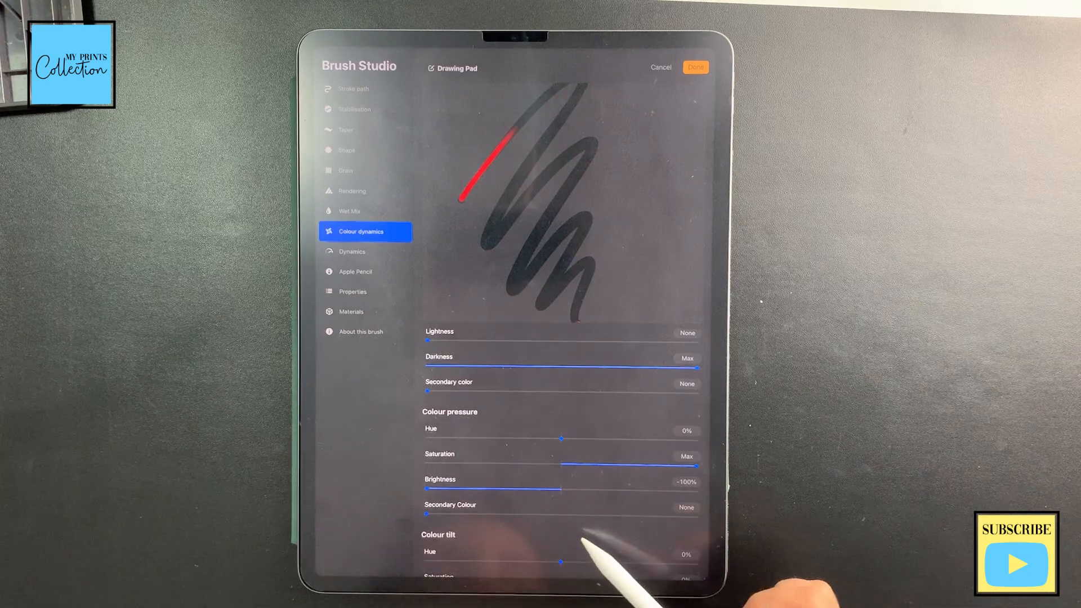
Rename the brush MPC - GLITTER Base in About this brush and return to the library.
{"action": "scroll", "scroll_direction": "down", "scroll_amount": 3}
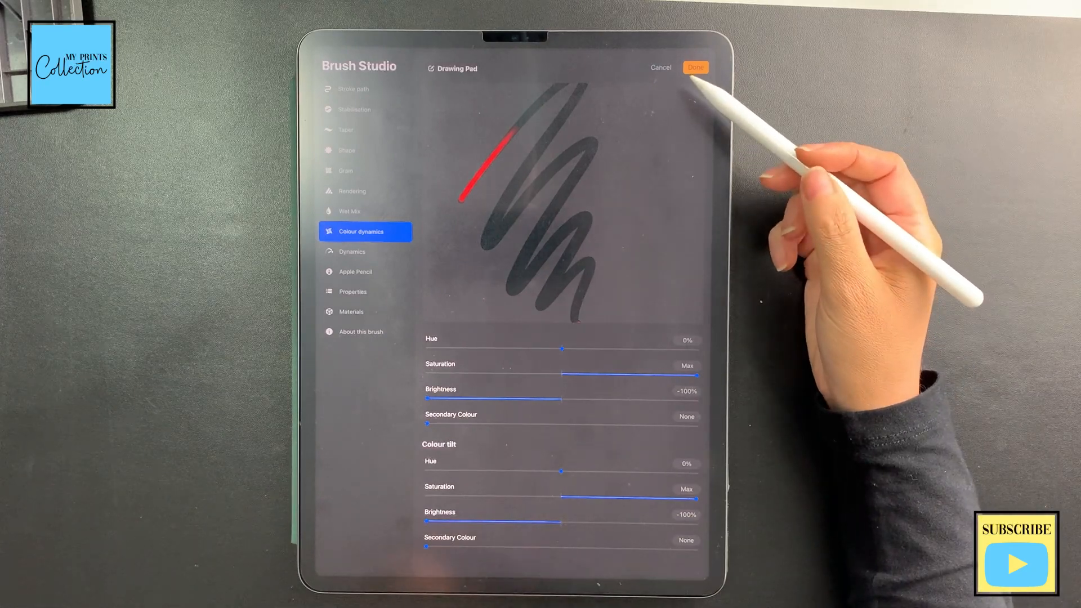
{"action": "left_click", "coordinate": [360, 331]}
{"action": "type", "text": "MPC - GLITTER B"}
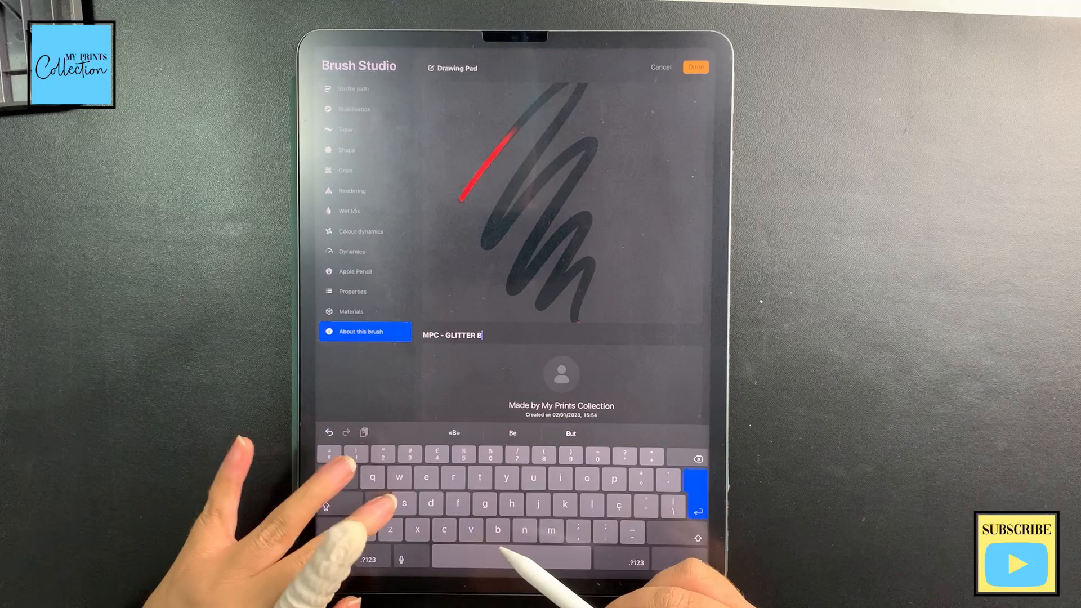
{"action": "left_click", "coordinate": [696, 68]}
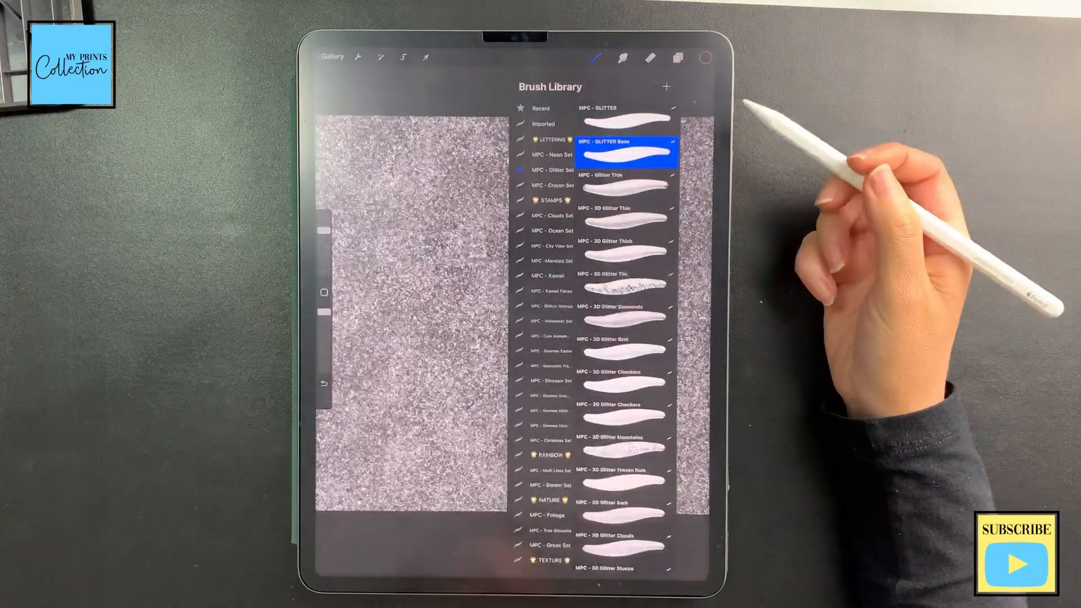
Select the MPC - GLITTER brush in the library as the first brush to combine.
{"action": "left_click", "coordinate": [624, 116]}
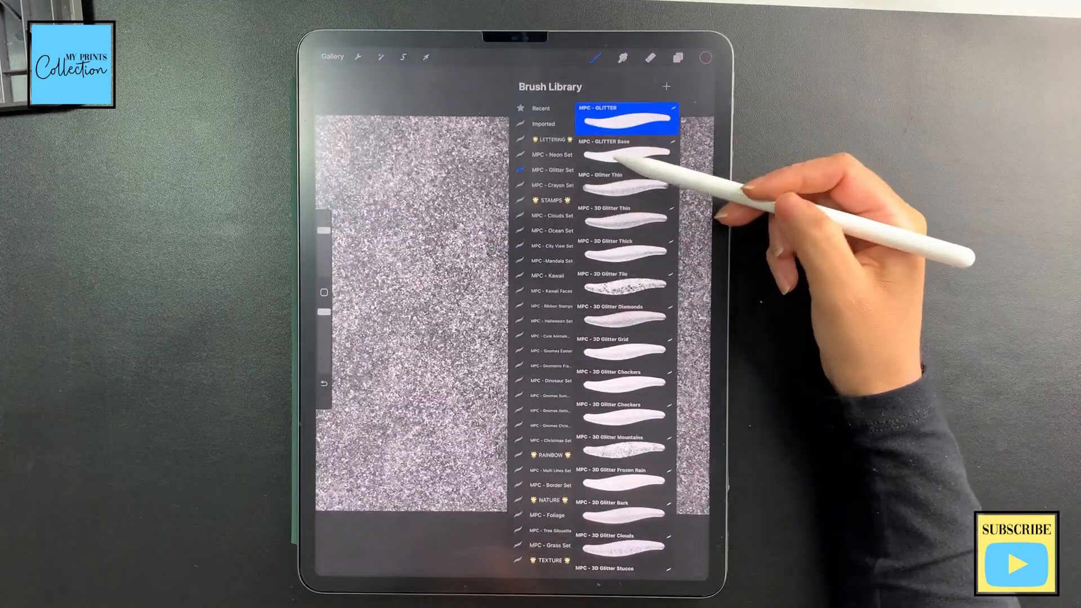
{"action": "mouse_move", "coordinate": [638, 152]}
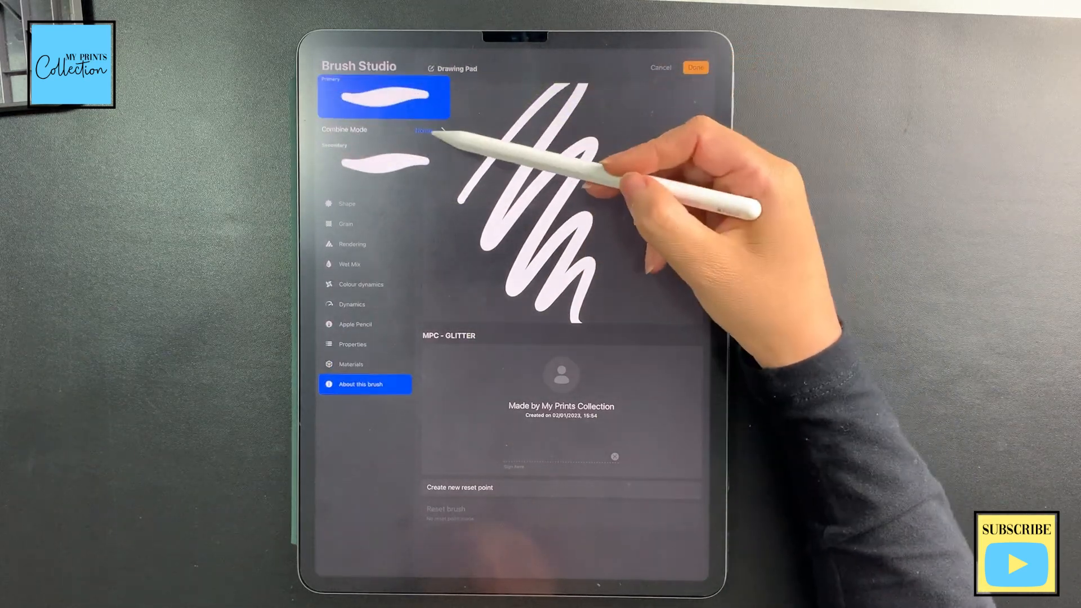
Set the combined brush's Combine Mode to Divide.
{"action": "left_click", "coordinate": [423, 131]}
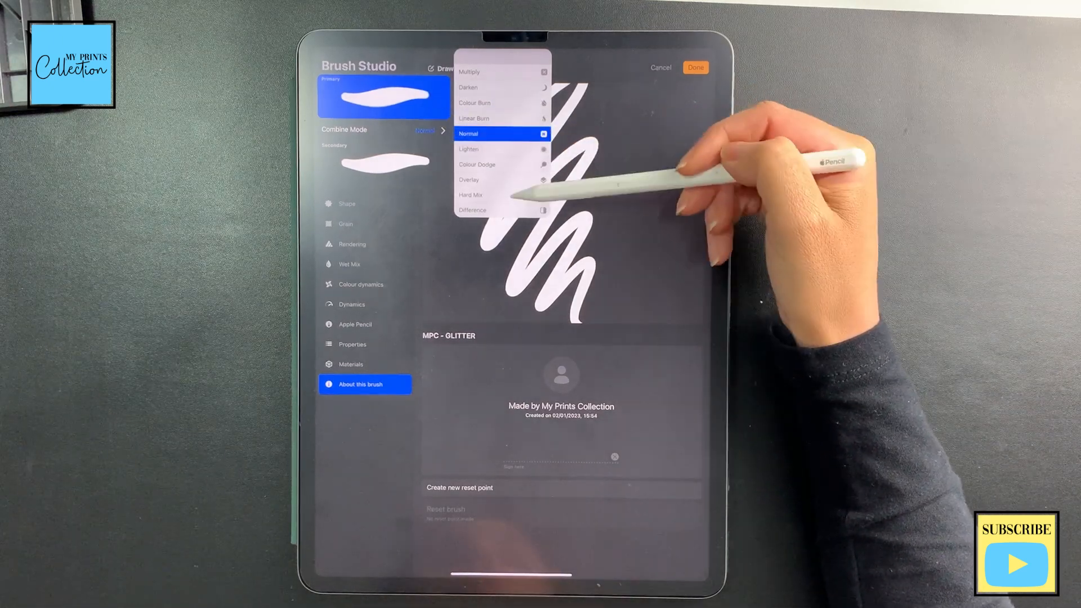
{"action": "scroll", "scroll_direction": "down", "scroll_amount": 3}
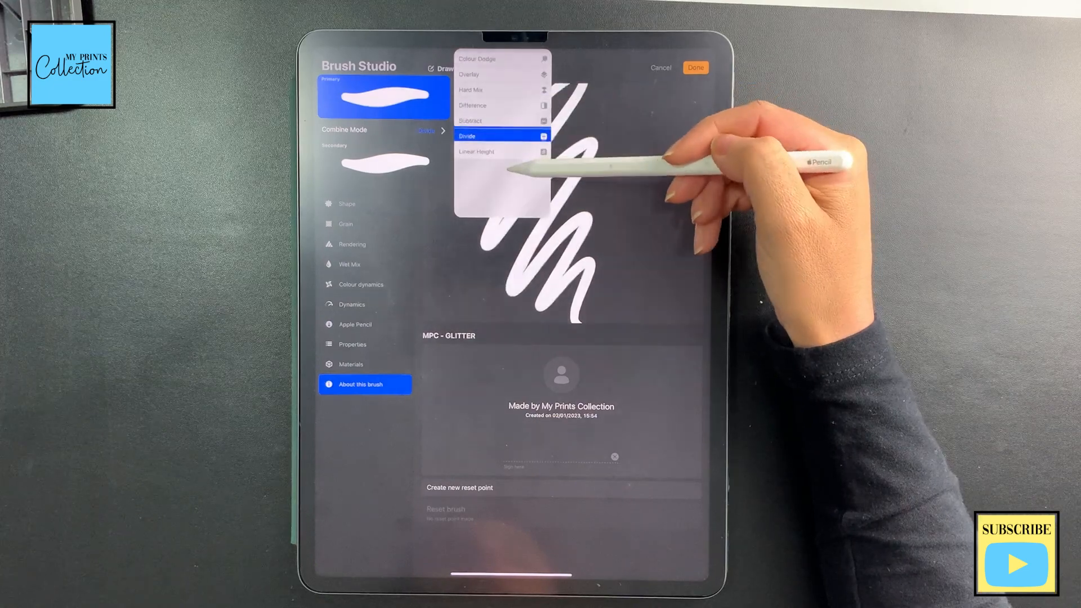
{"action": "left_click", "coordinate": [488, 151]}
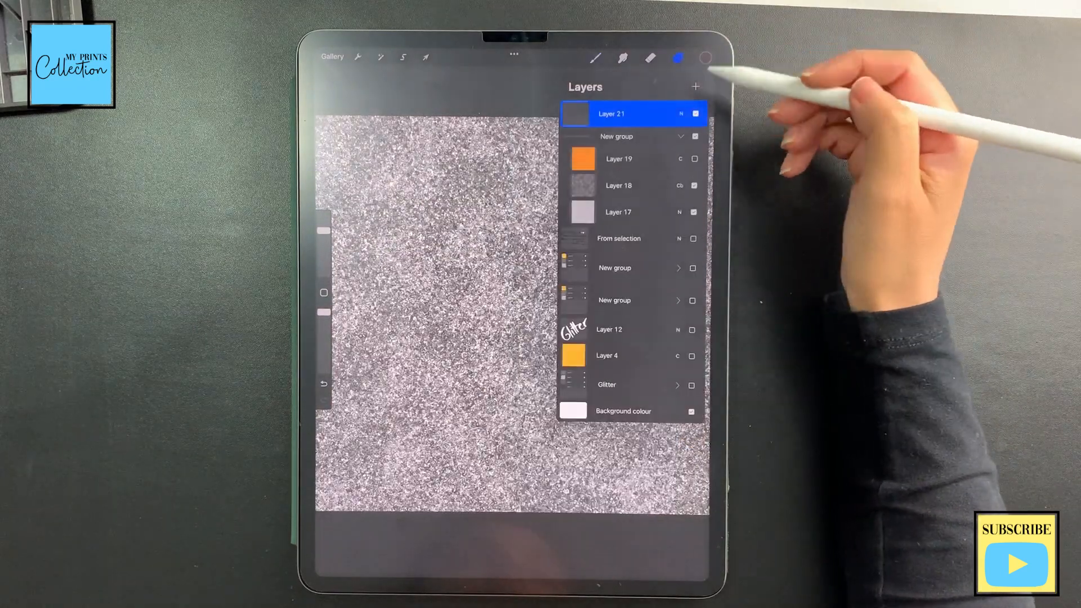
Add a dark-filled layer and paint an orange glitter test stroke across the canvas.
{"action": "left_click", "coordinate": [677, 55]}
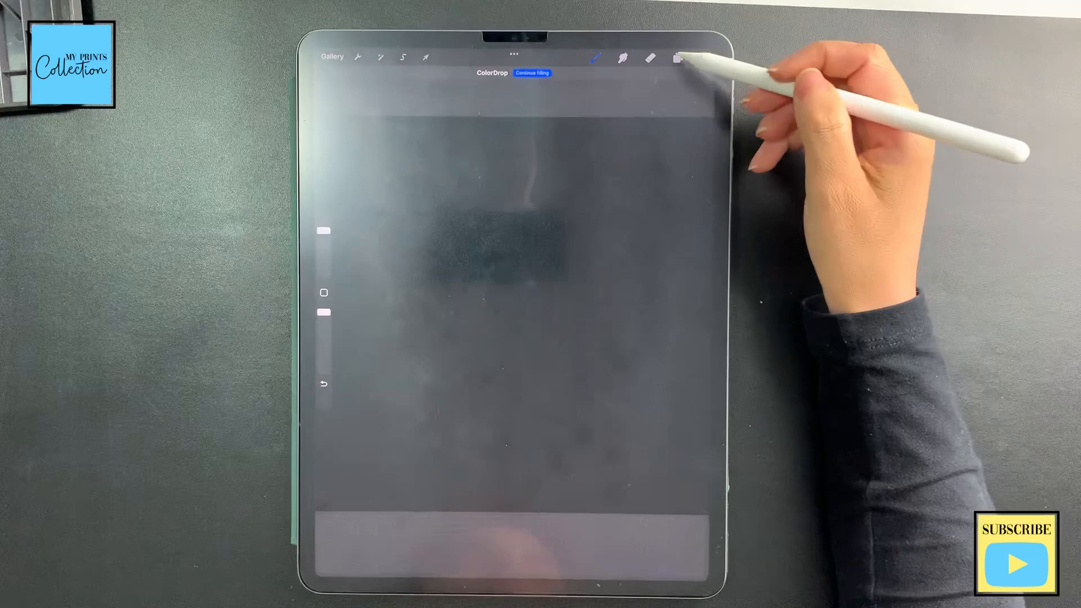
{"action": "left_click", "coordinate": [677, 58]}
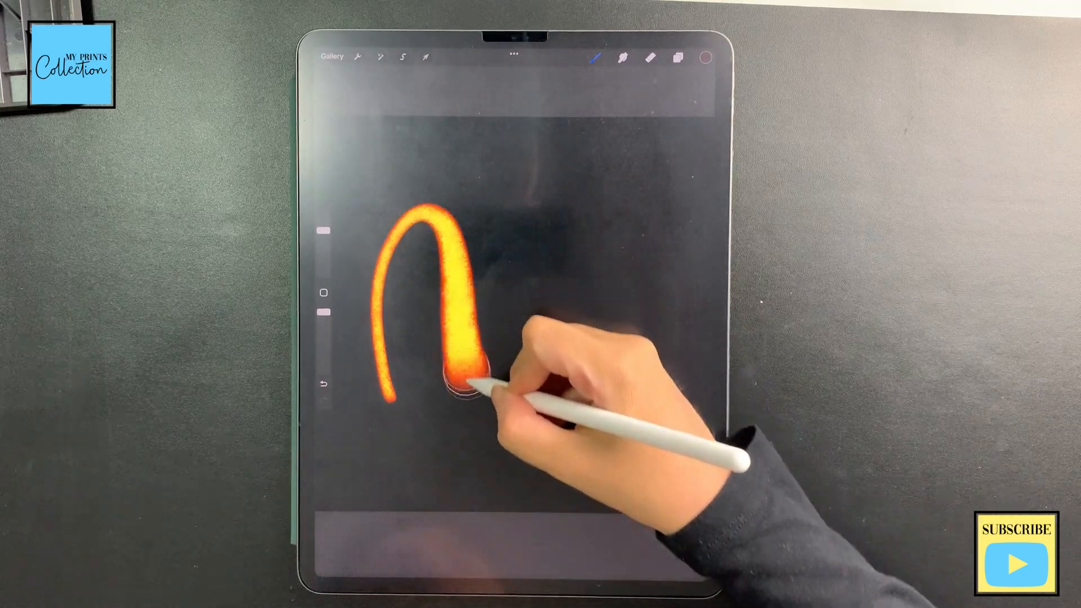
{"action": "left_click_drag", "start_coordinate": [465, 373], "coordinate": [596, 200]}
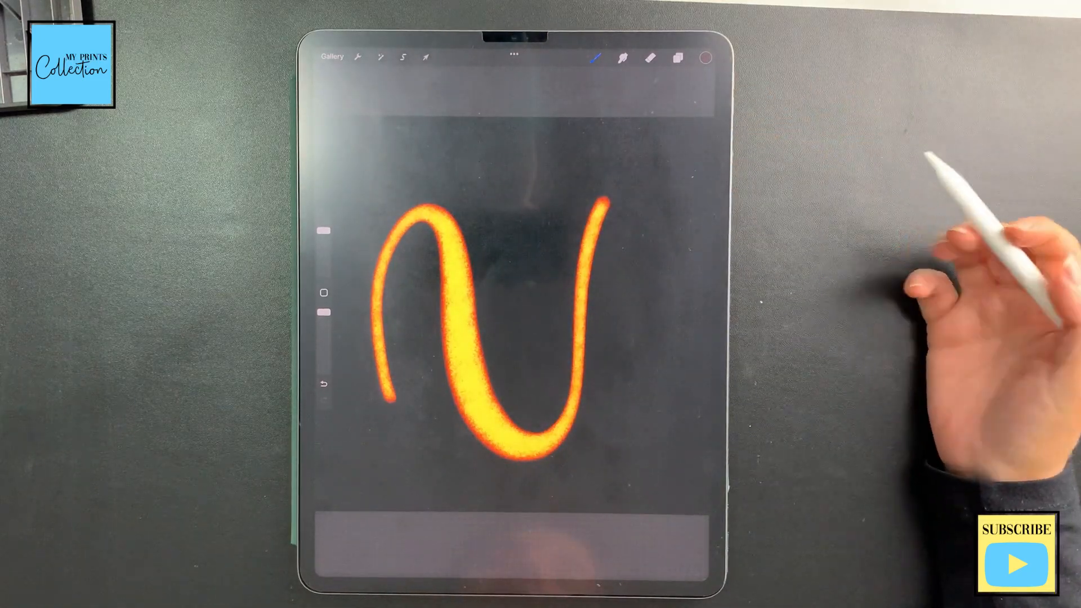
Switch the background layer to a light colour from the colour picker.
{"action": "left_click", "coordinate": [677, 56]}
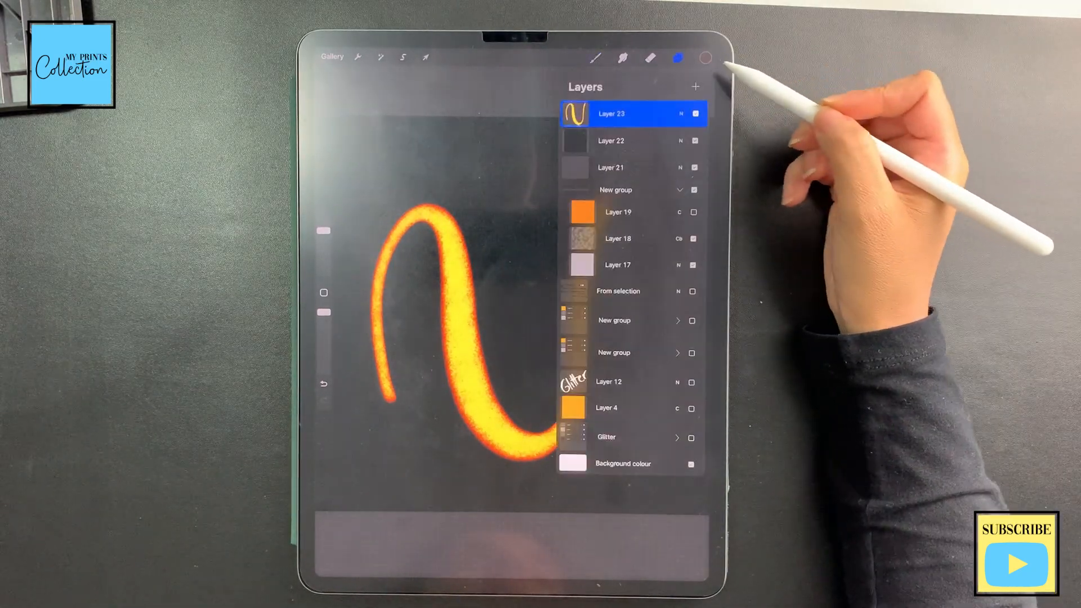
{"action": "left_click", "coordinate": [704, 57]}
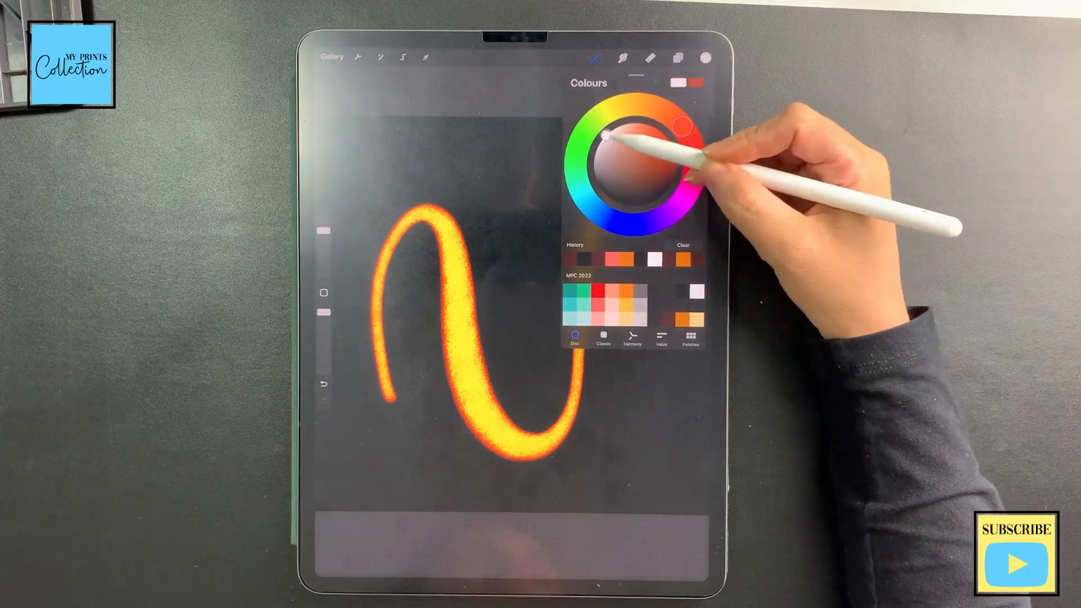
{"action": "left_click", "coordinate": [678, 56]}
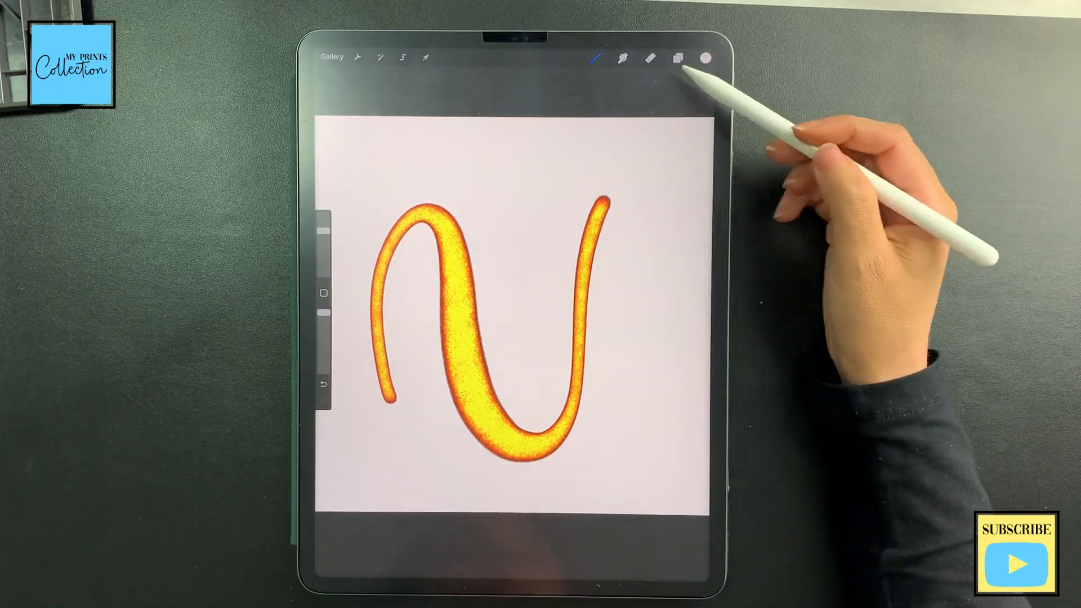
Select one part of the combined brush in Brush Studio and undo the pale test stroke.
{"action": "left_click", "coordinate": [674, 59]}
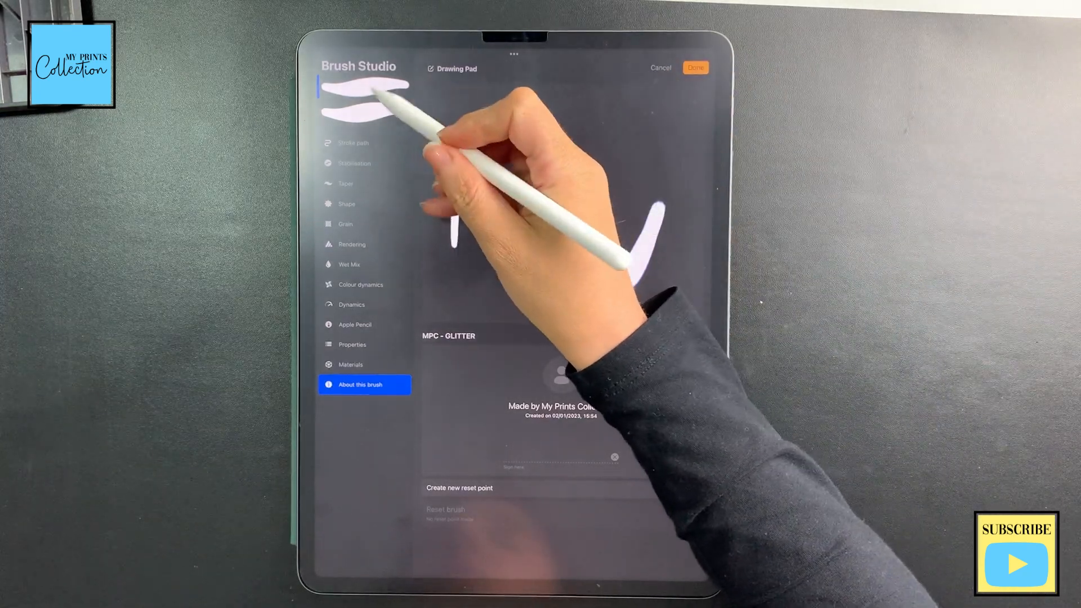
{"action": "left_click", "coordinate": [344, 224]}
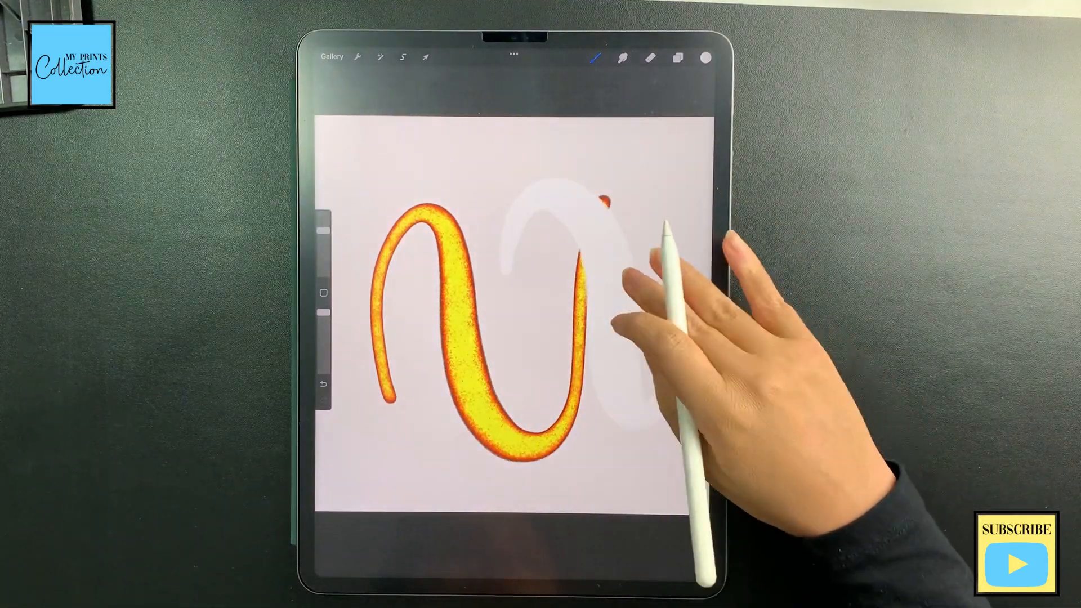
{"action": "left_click", "coordinate": [707, 58]}
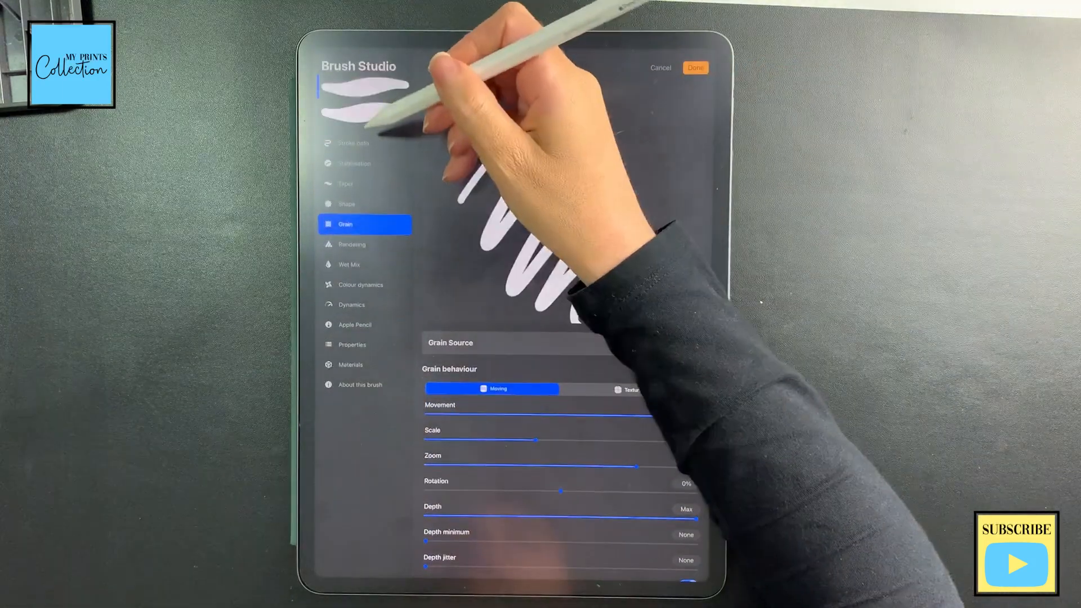
Raise the other part's Stroke path Spacing from 5% to 7% and return to the canvas.
{"action": "left_click", "coordinate": [365, 143]}
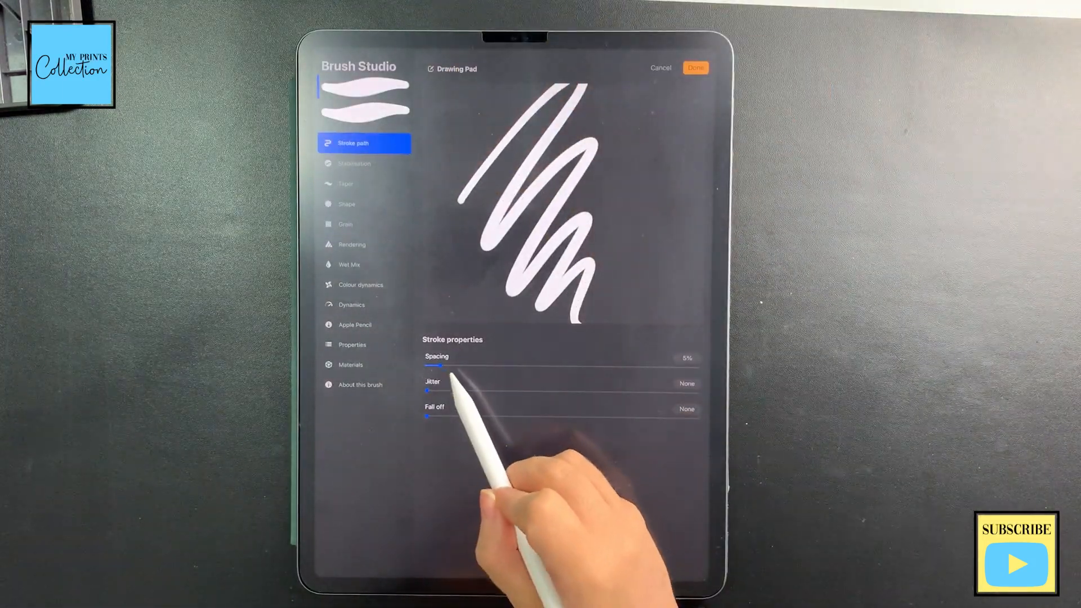
{"action": "left_click_drag", "start_coordinate": [435, 364], "coordinate": [448, 364]}
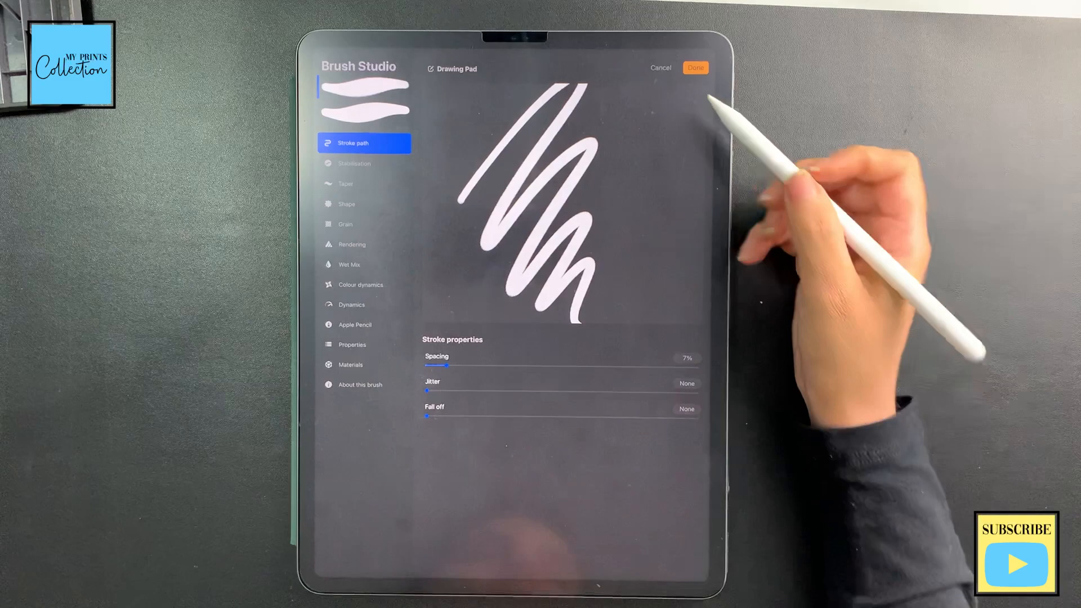
{"action": "left_click", "coordinate": [702, 68]}
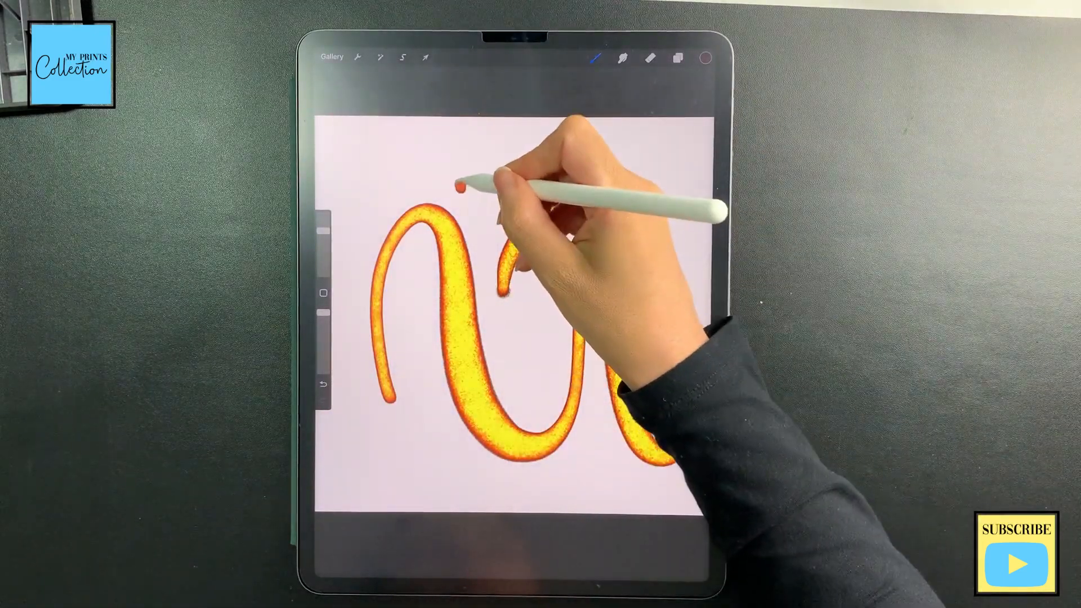